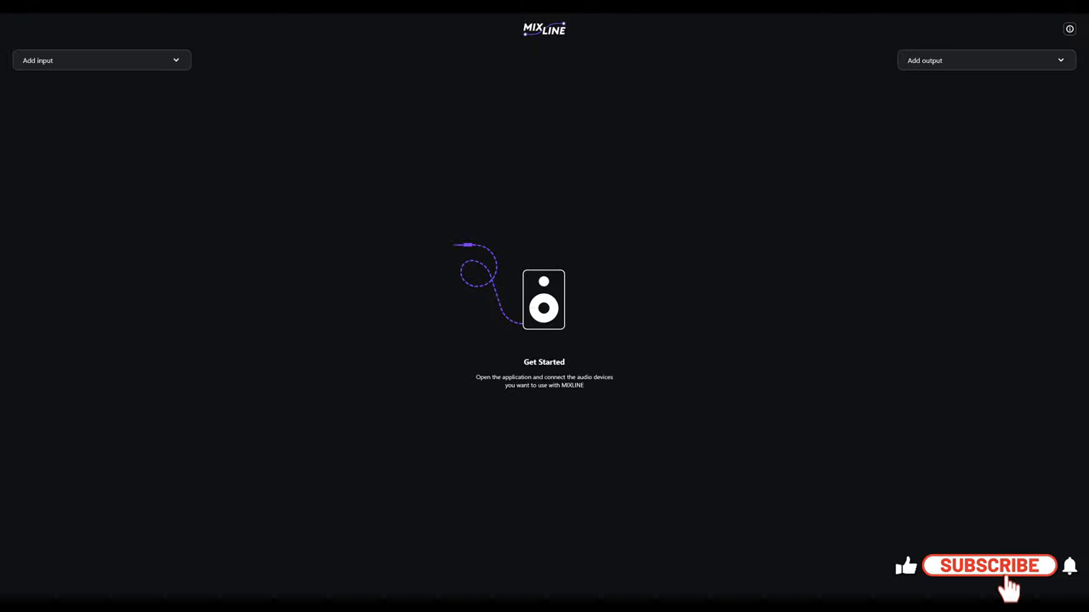
Open App volume and device preferences and browse Spotify Music's output devices, including Speakers (MIXLINE).
left_click(988, 565)
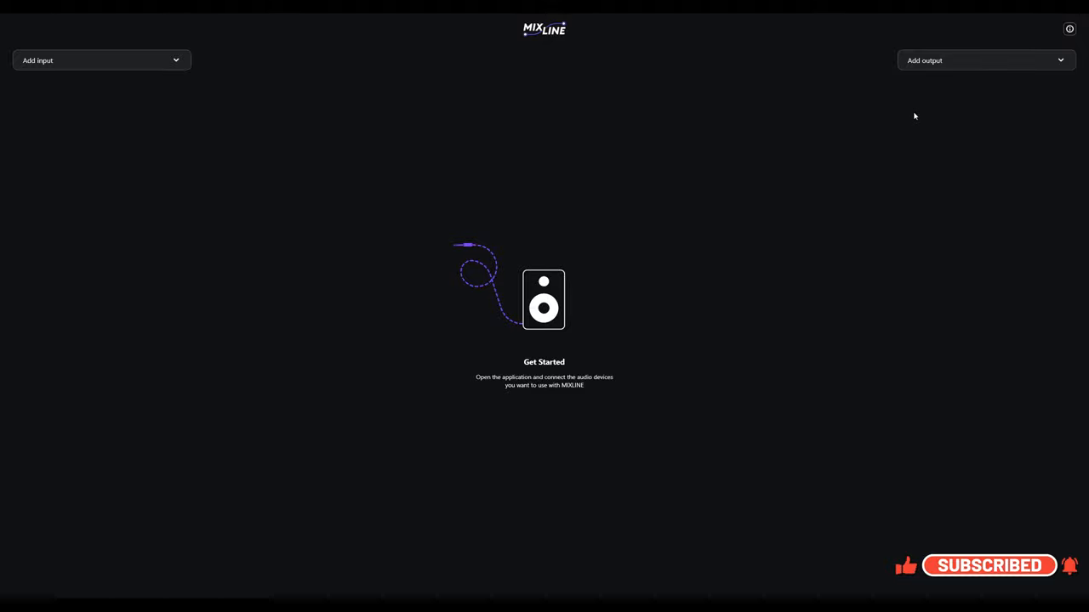
mouse_move(1007, 23)
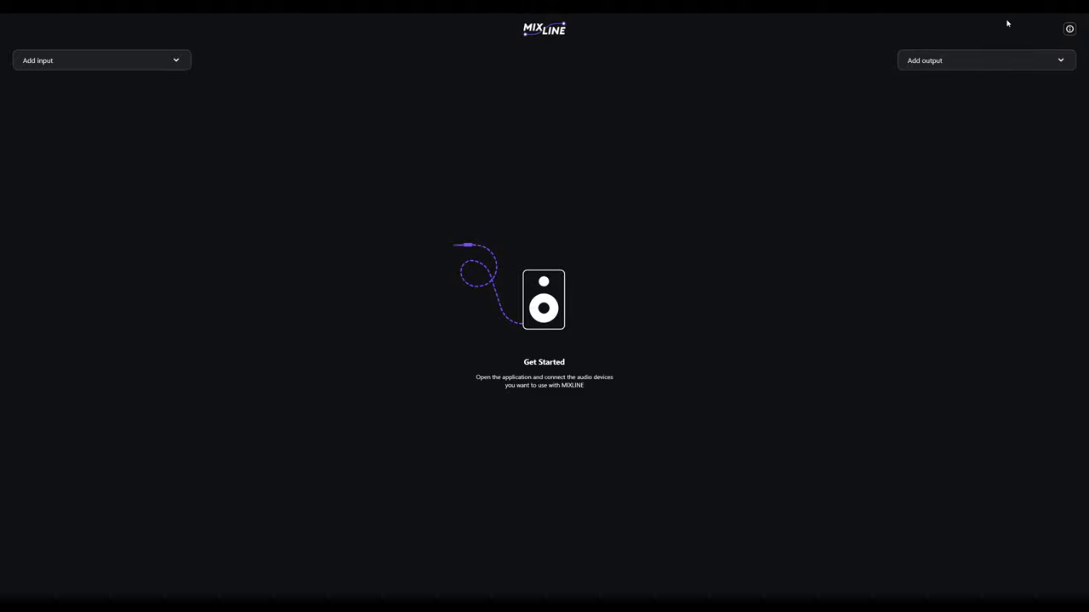
mouse_move(1036, 15)
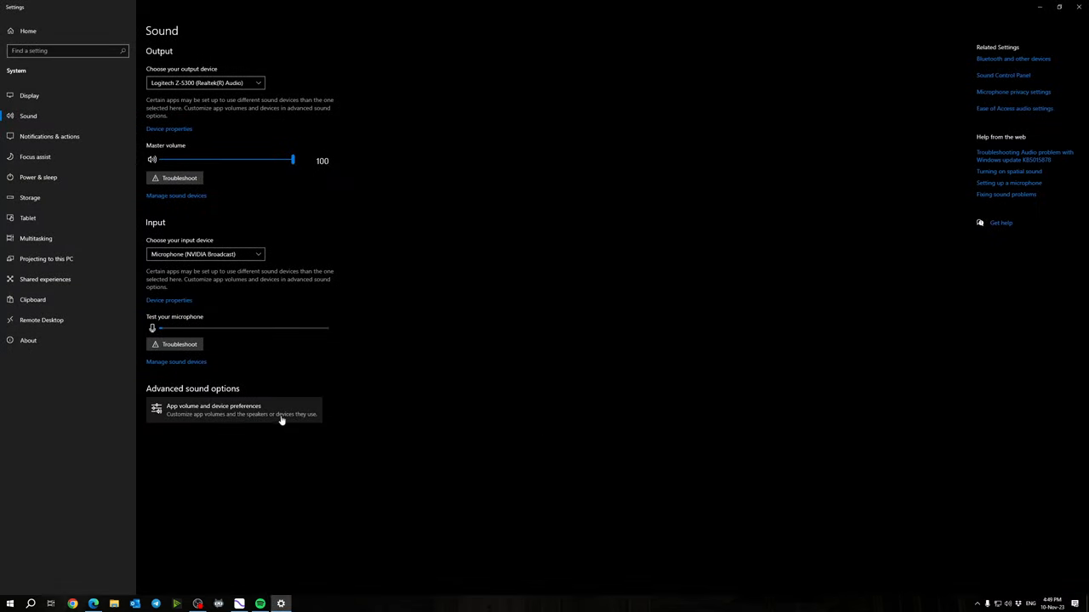
left_click(234, 409)
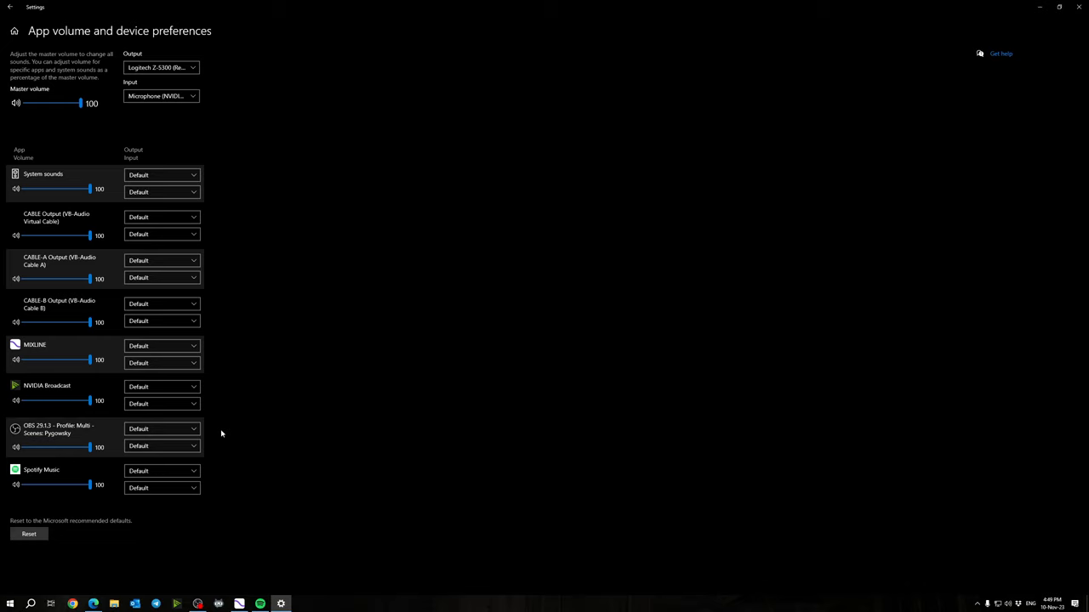
mouse_move(66, 317)
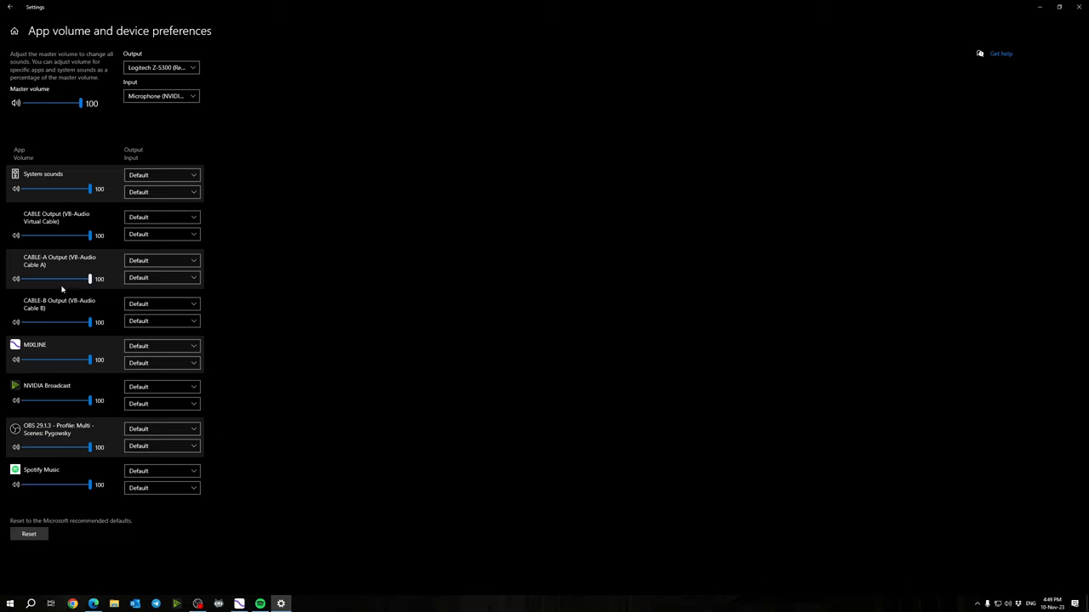
left_click(160, 487)
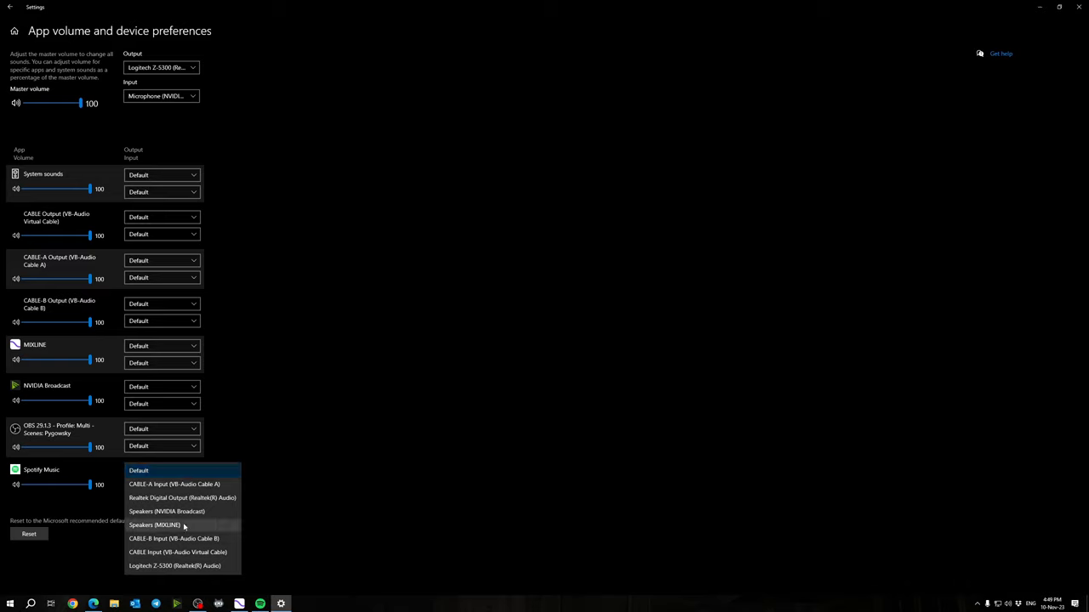
left_click(154, 525)
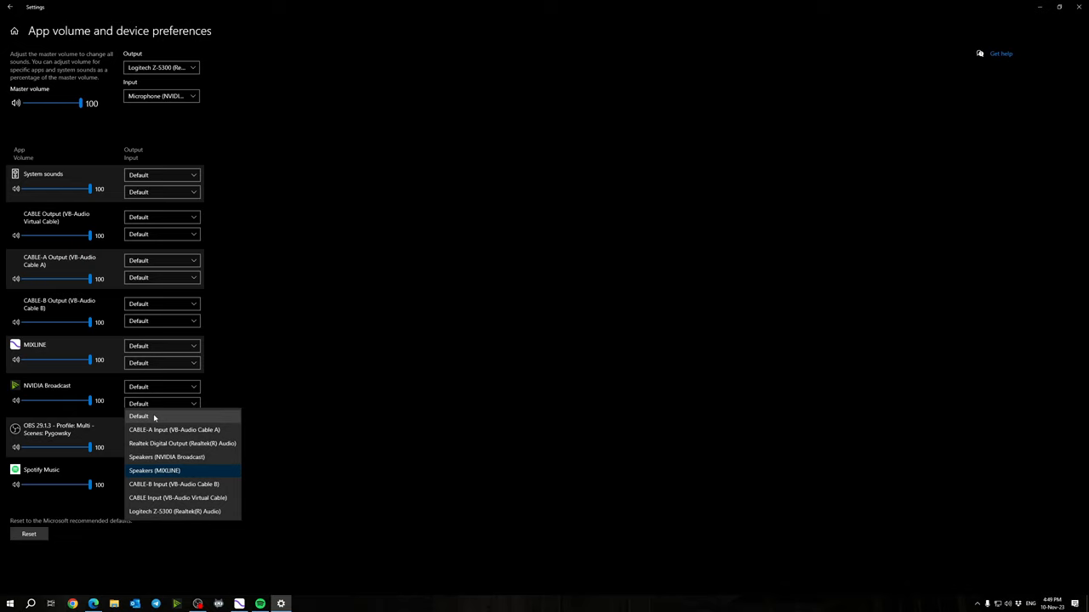
left_click(154, 470)
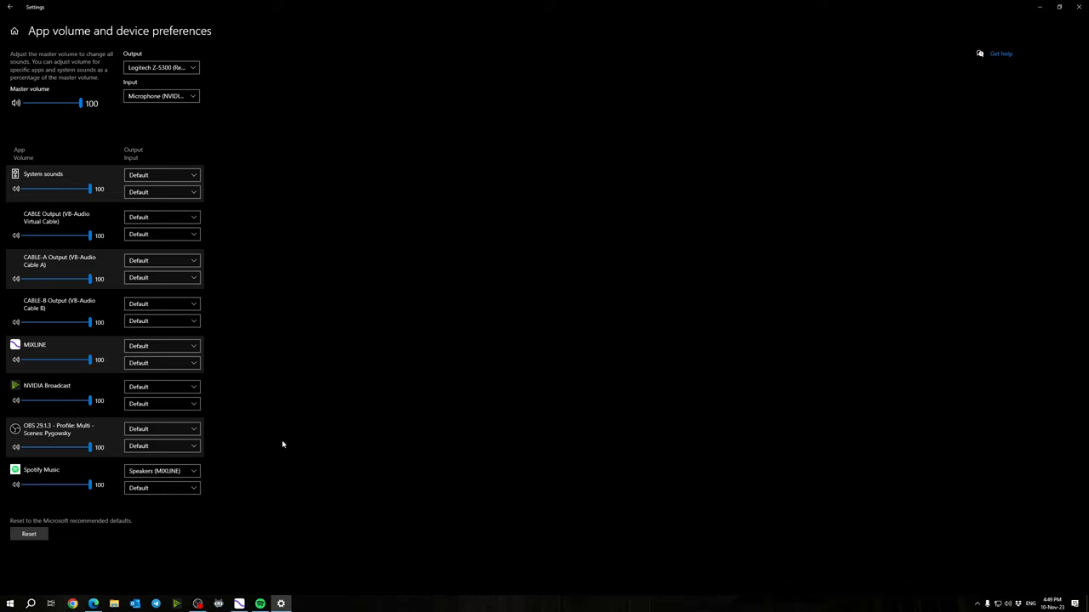
mouse_move(277, 460)
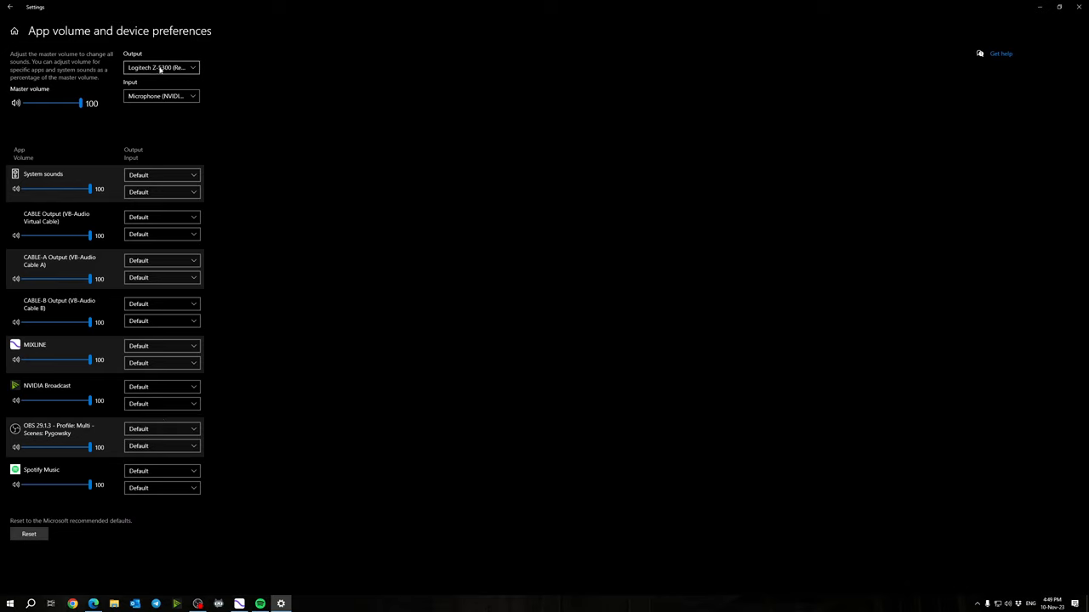
mouse_move(210, 495)
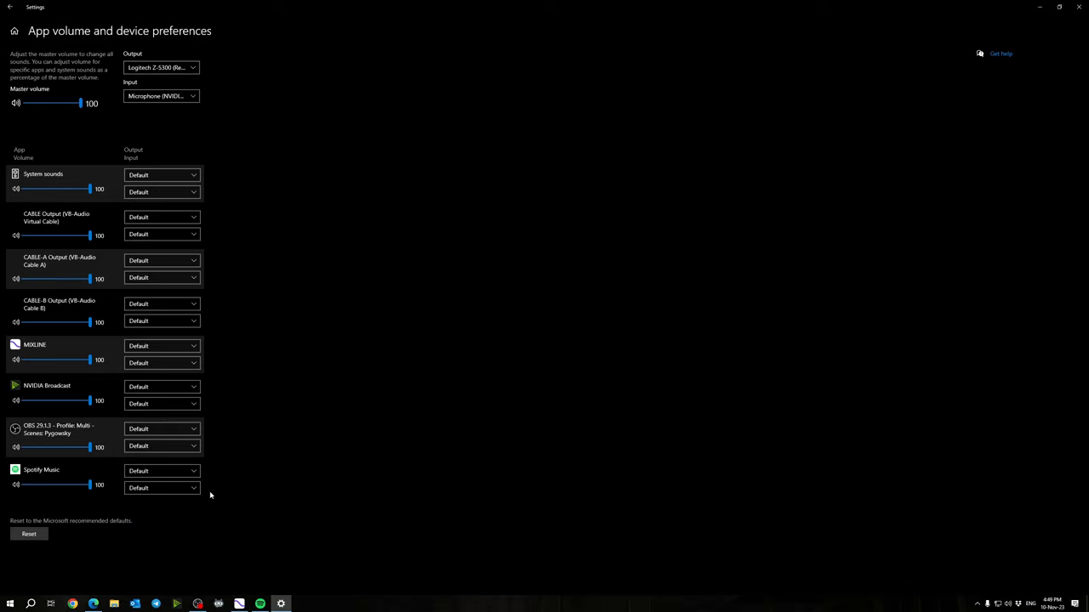
left_click(161, 470)
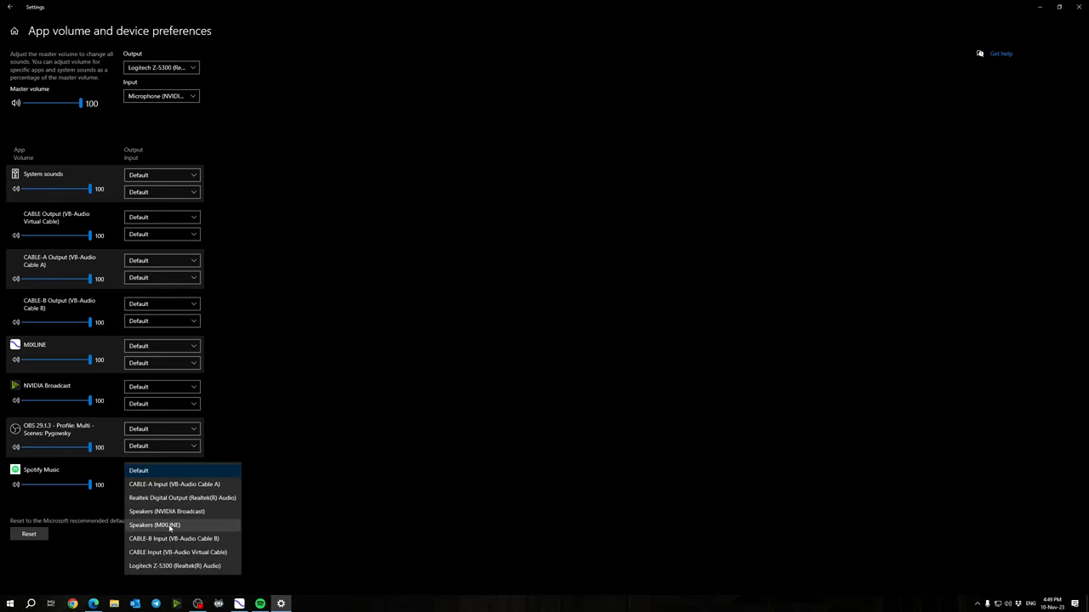
mouse_move(308, 413)
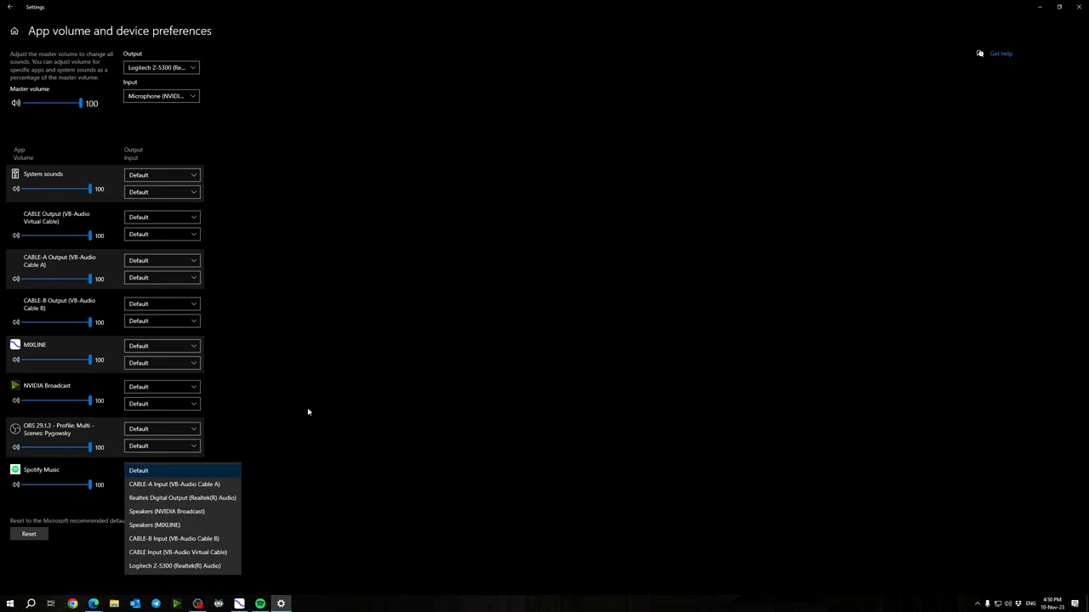
mouse_move(304, 511)
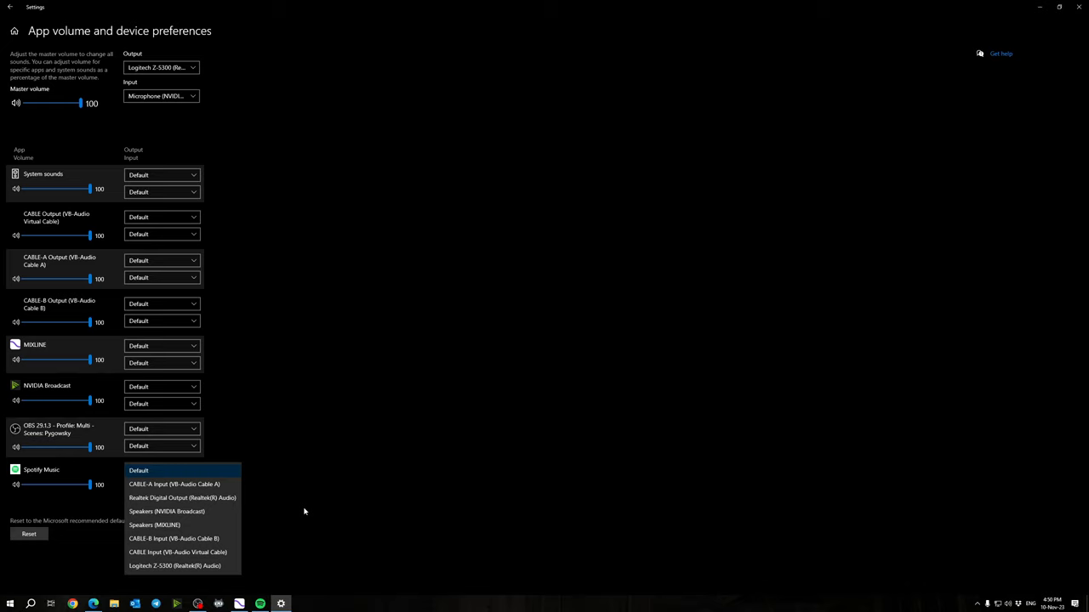
mouse_move(296, 505)
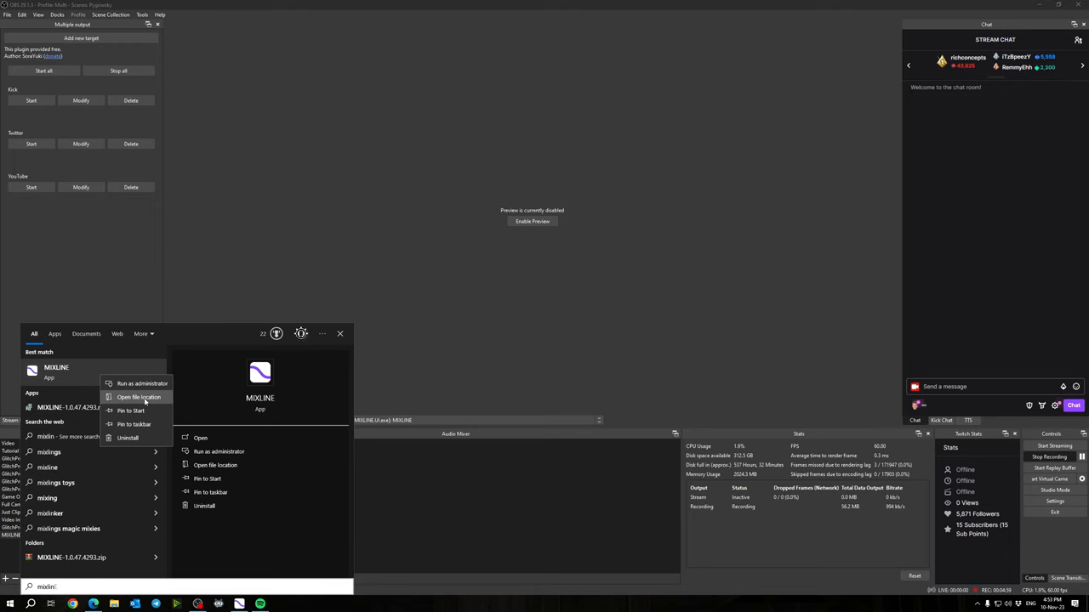
Put the MIXLINE shortcut in the shell:startup folder and launch MIXLINE from it.
left_click(138, 397)
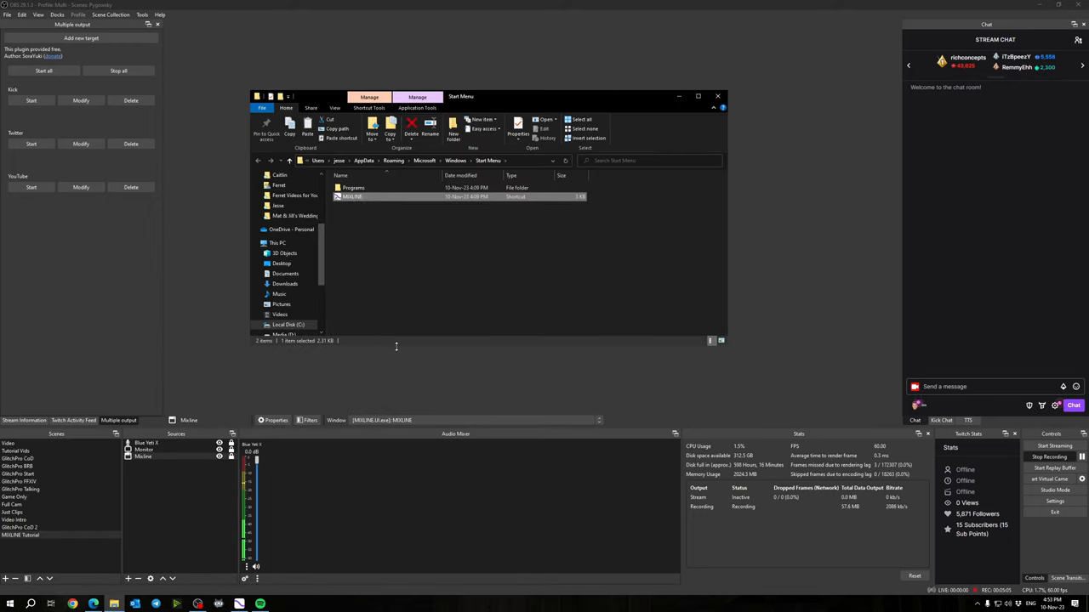
key("Win+r")
type("h")
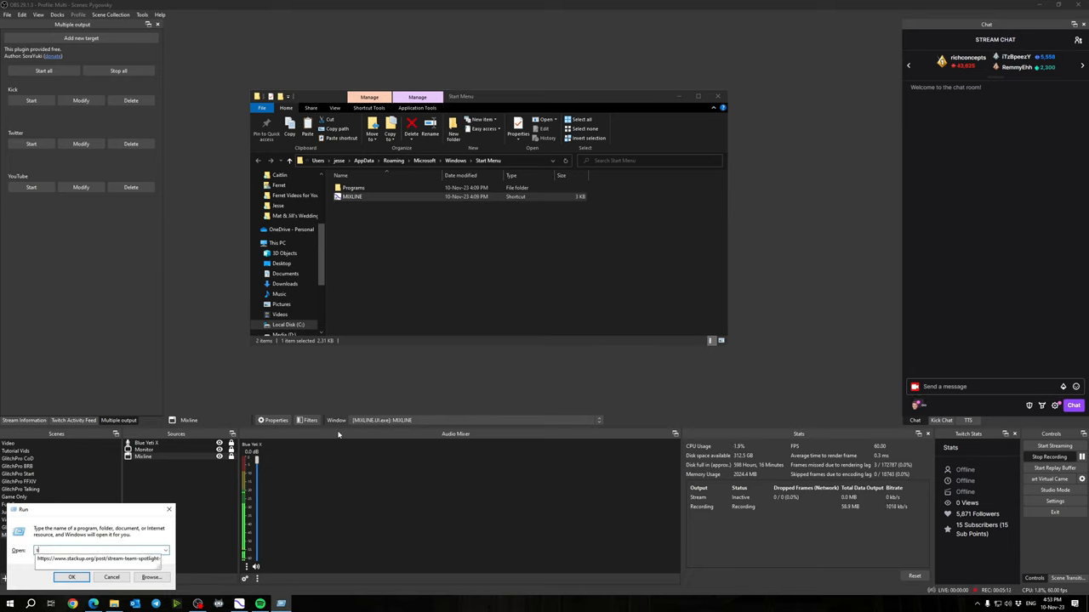
type("shell:s")
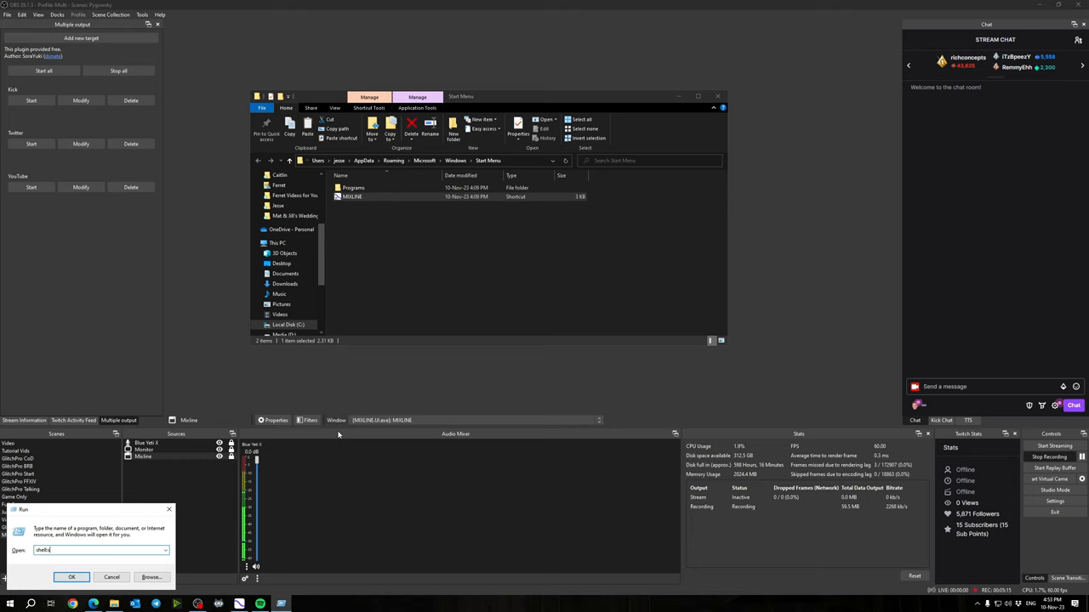
left_click(71, 578)
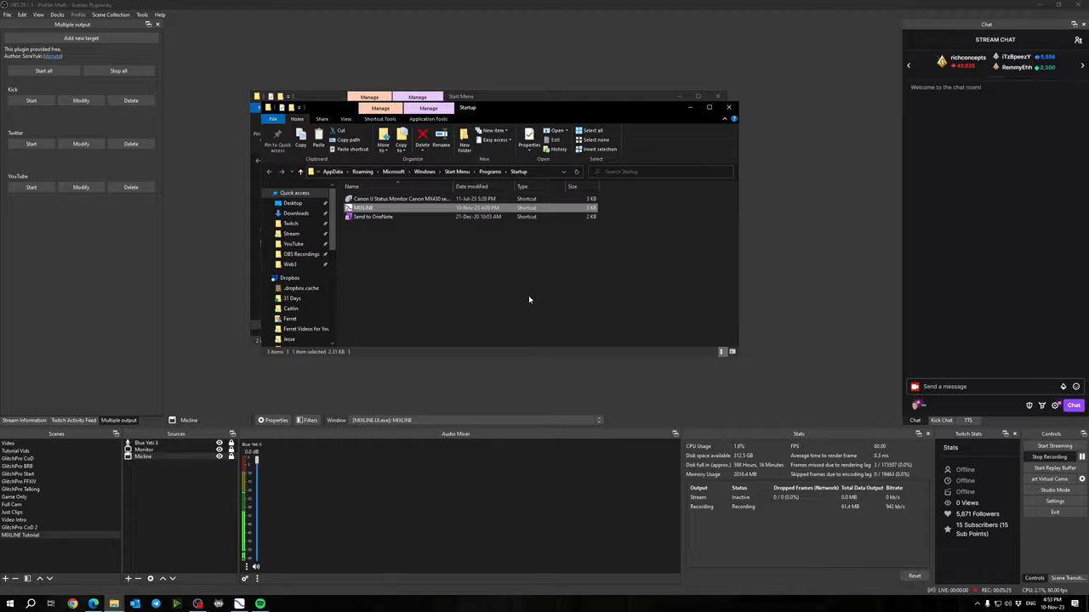
double_click(363, 207)
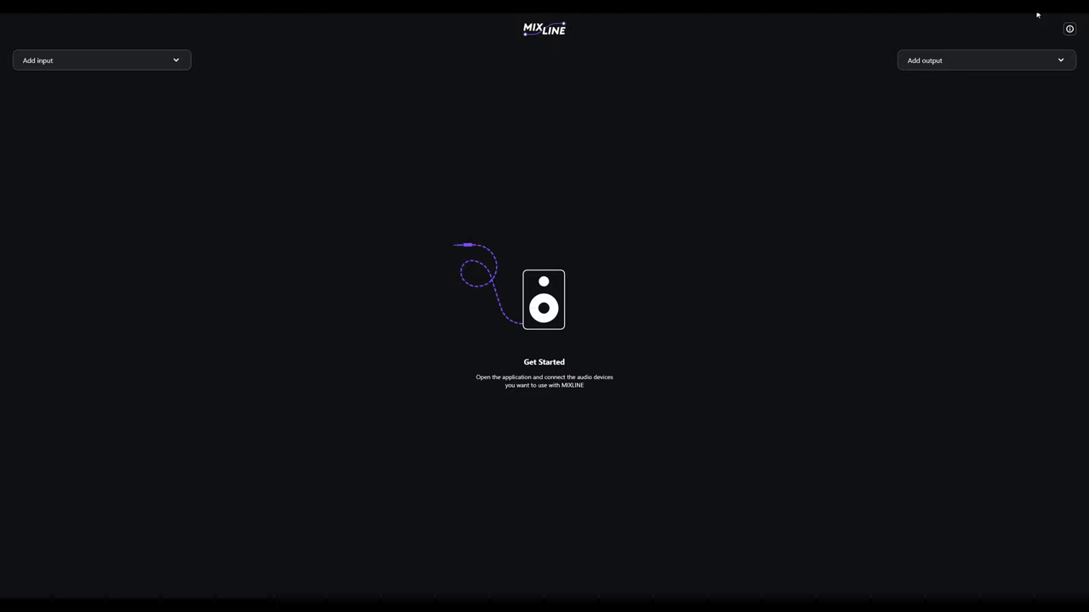
mouse_move(272, 583)
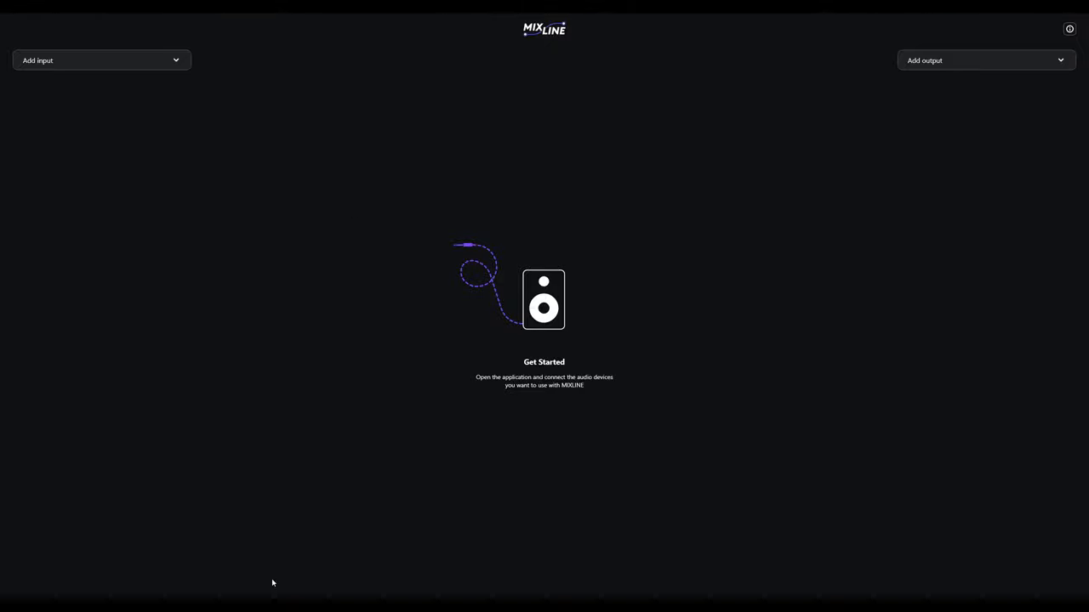
mouse_move(211, 267)
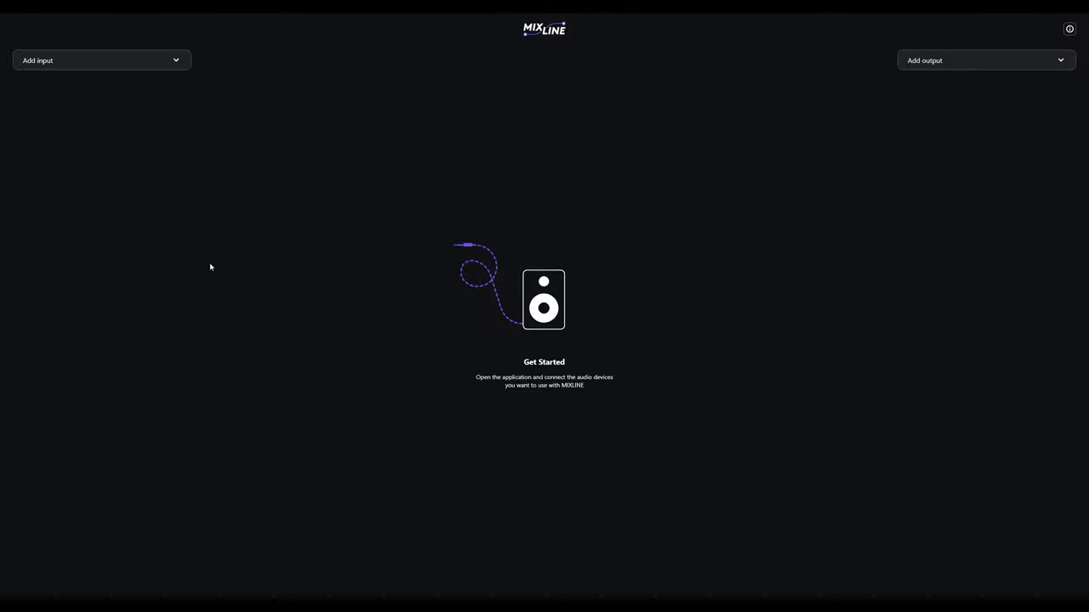
mouse_move(810, 78)
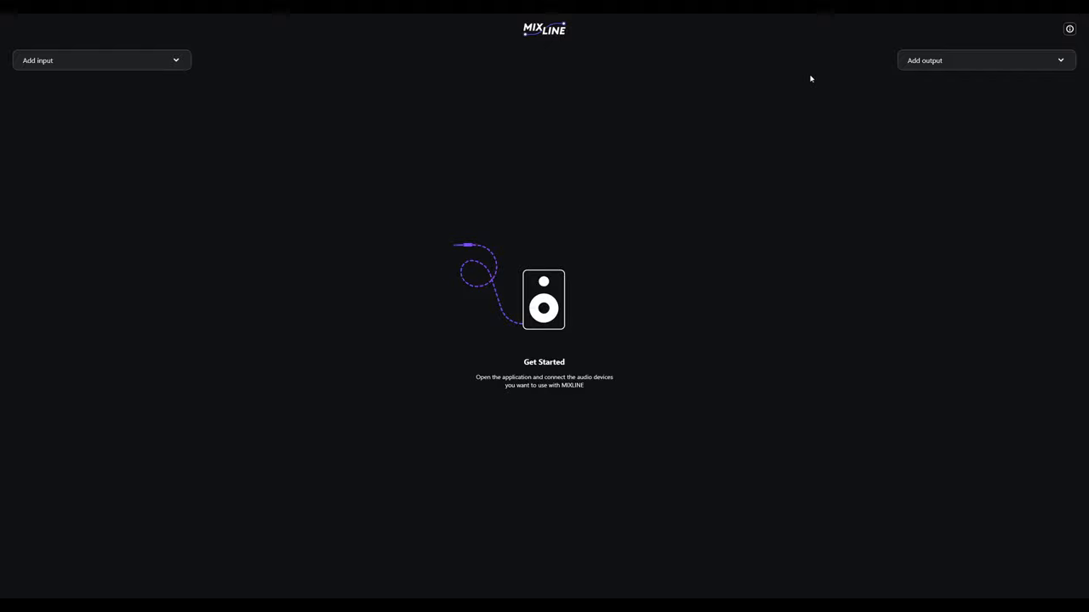
Open MIXLINE's Add output list of audio devices and virtual Stream/Record outputs.
left_click(985, 59)
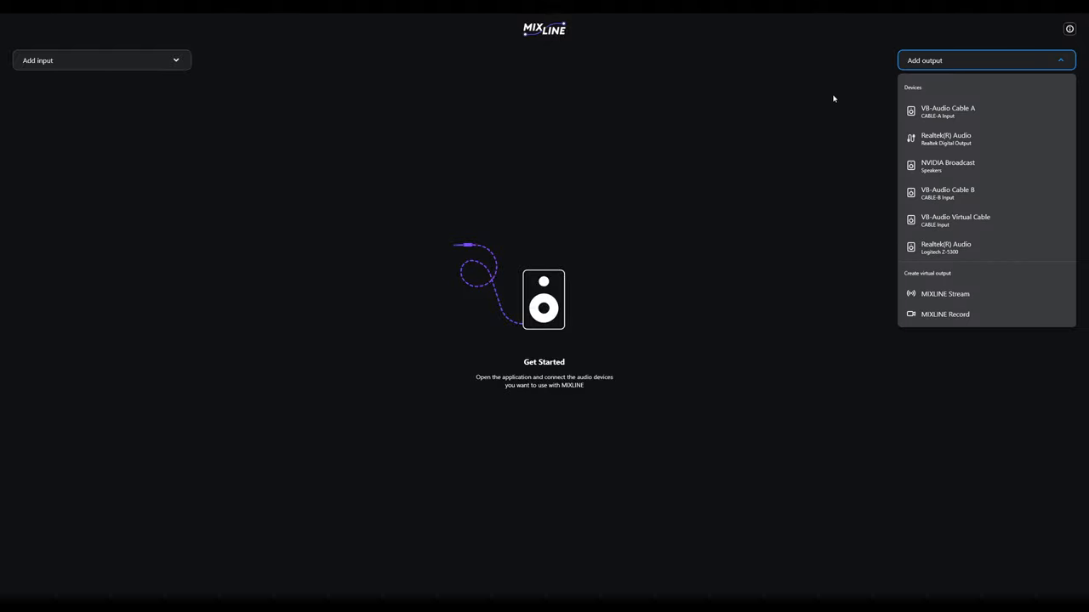
mouse_move(983, 247)
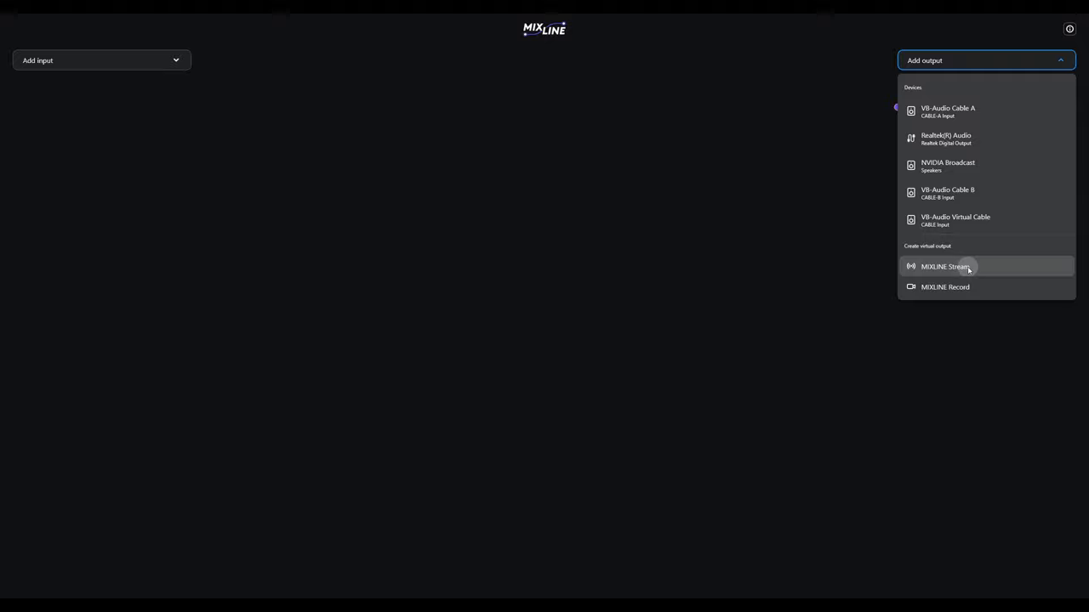
Create the MIXLINE Stream output and add Call of Duty® HQ as an input.
left_click(943, 266)
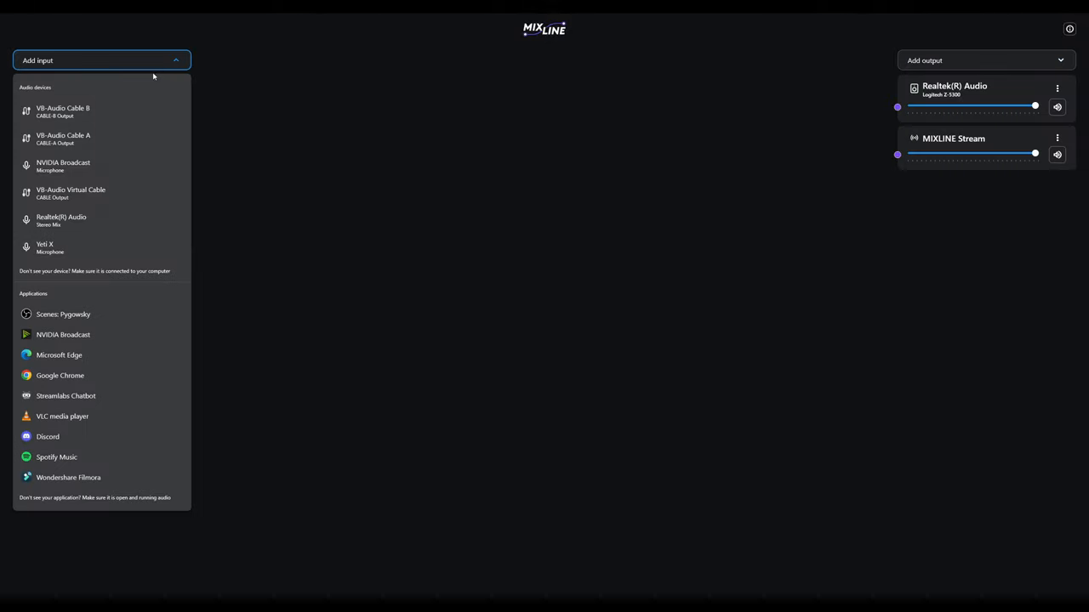
mouse_move(85, 456)
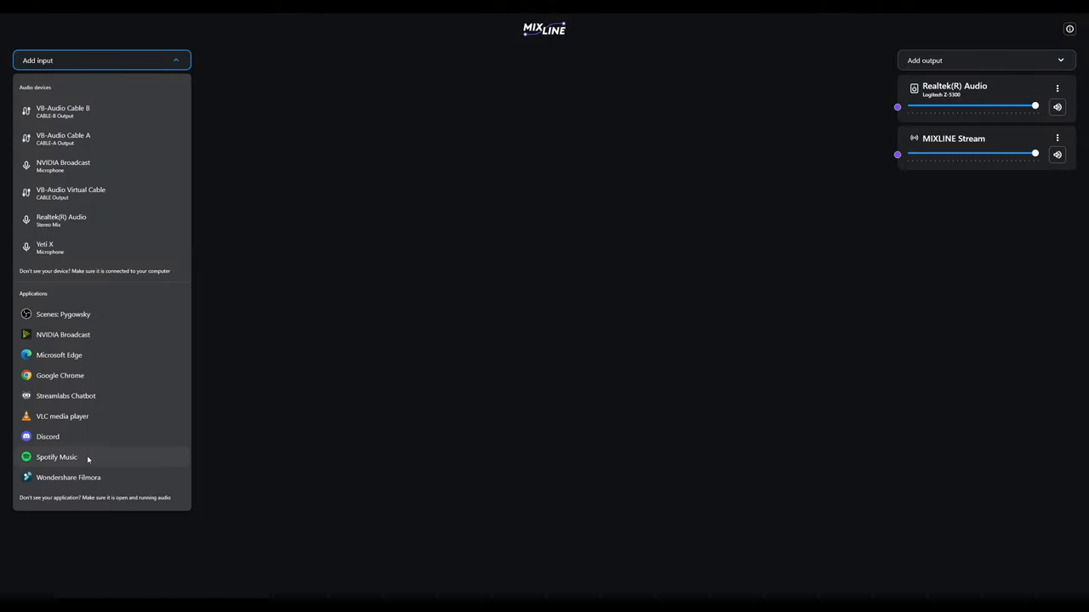
mouse_move(73, 468)
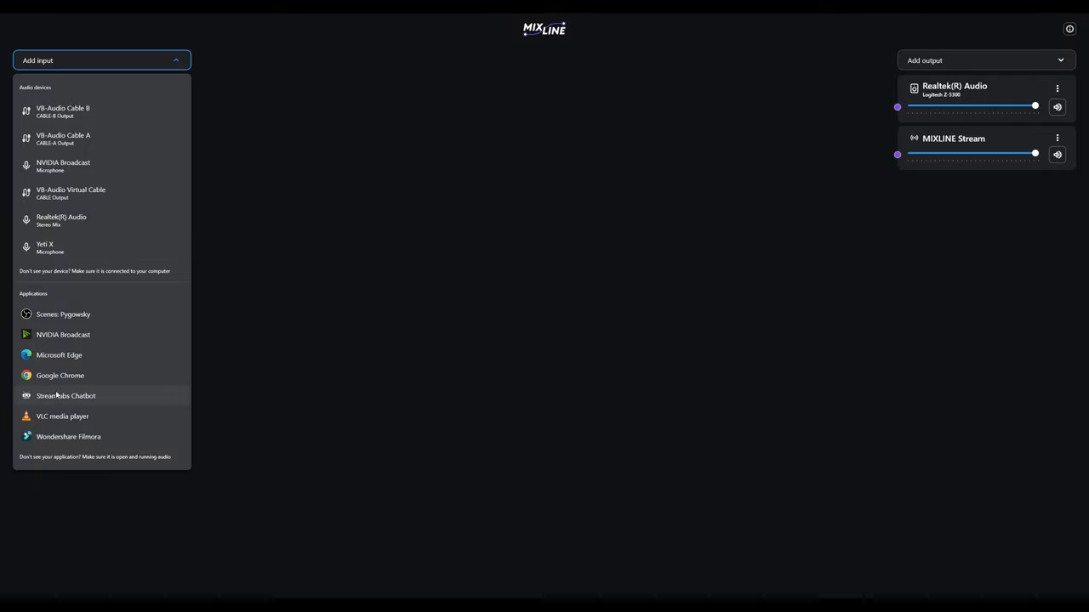
mouse_move(141, 464)
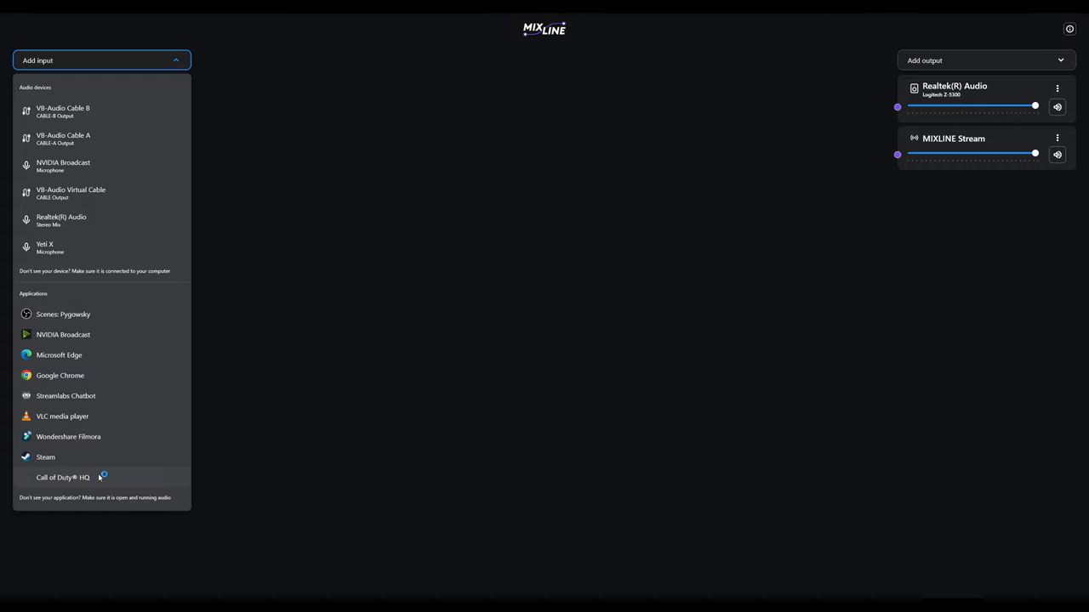
left_click(62, 477)
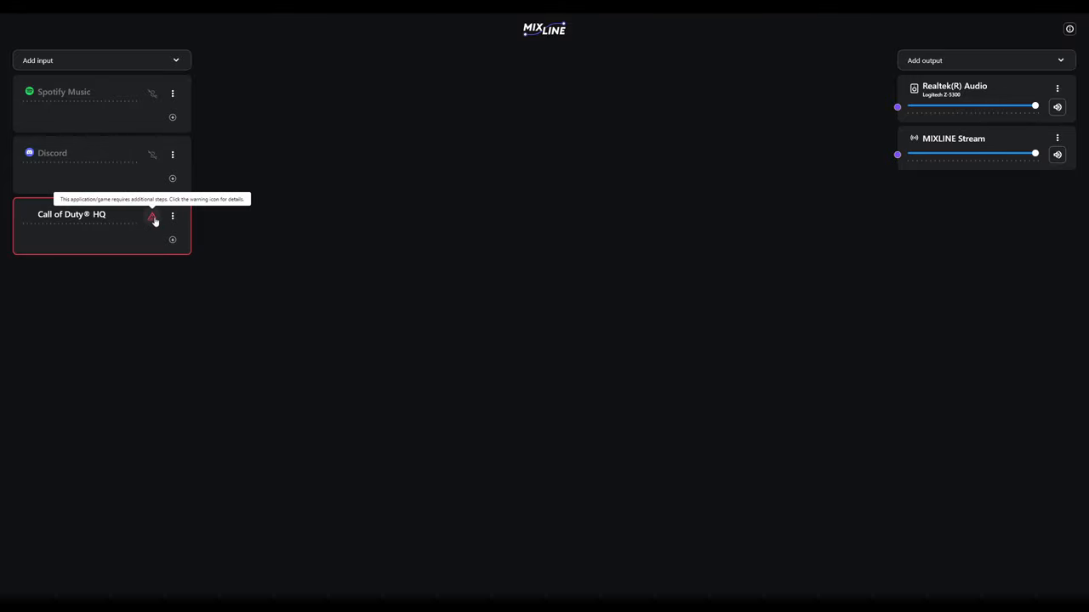
View Call of Duty® HQ's troubleshooting tips, then dismiss them with GOT IT.
left_click(154, 217)
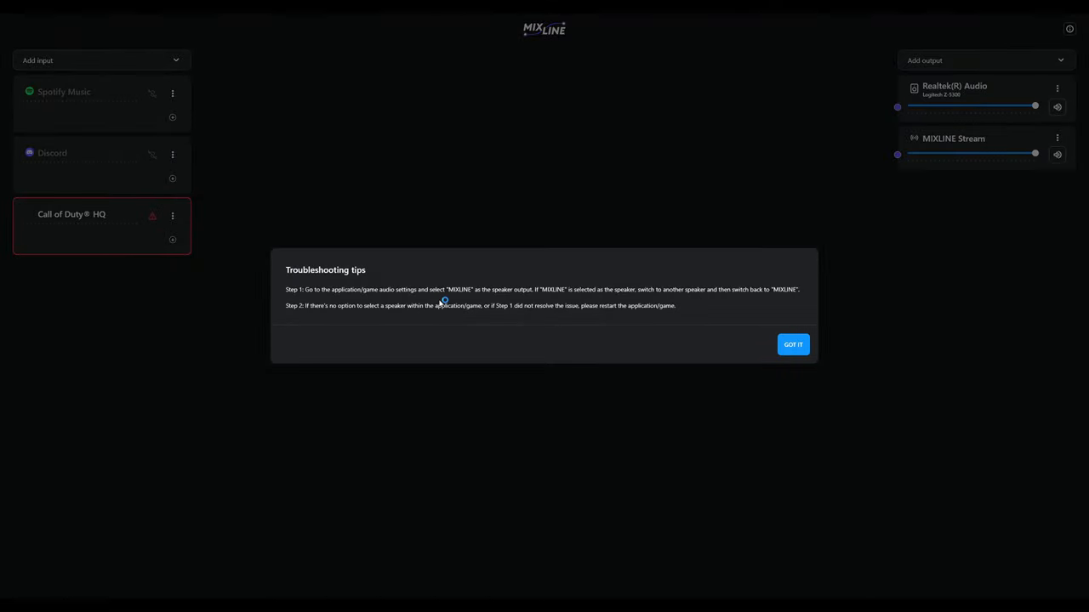
mouse_move(481, 298)
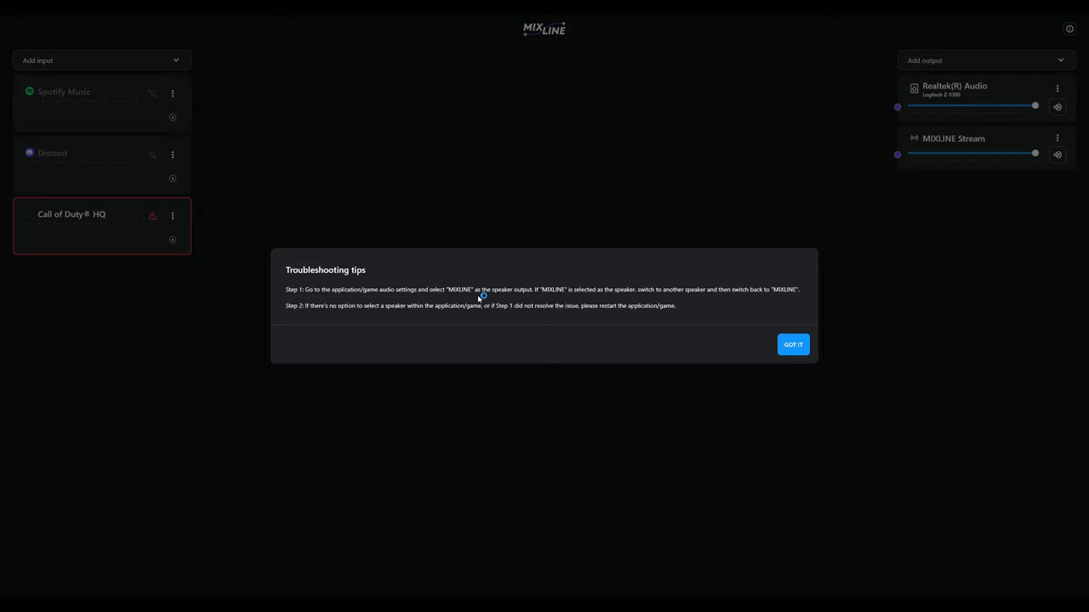
mouse_move(580, 297)
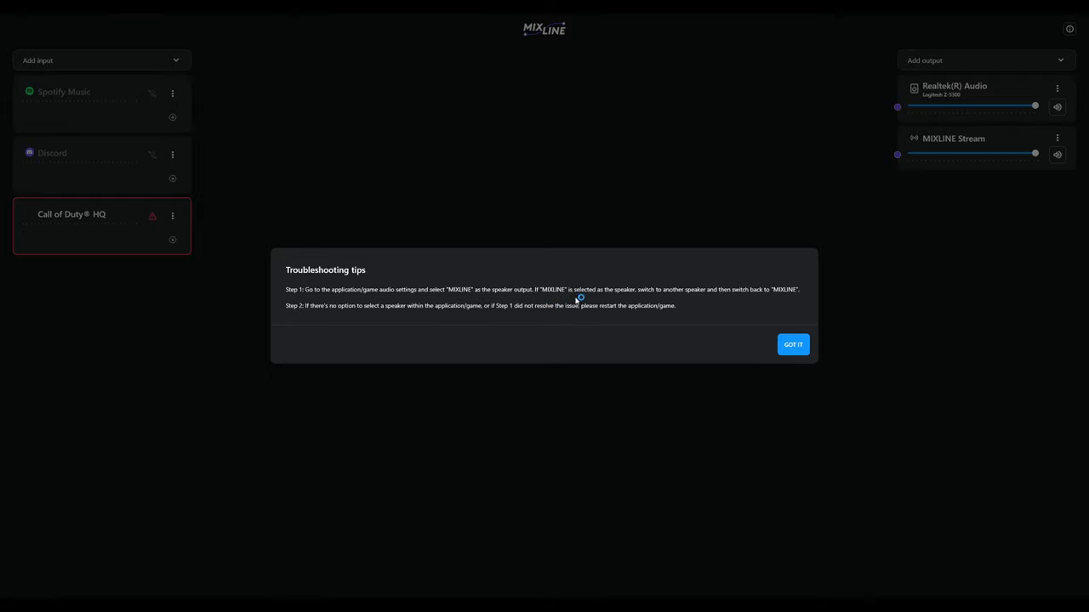
mouse_move(633, 298)
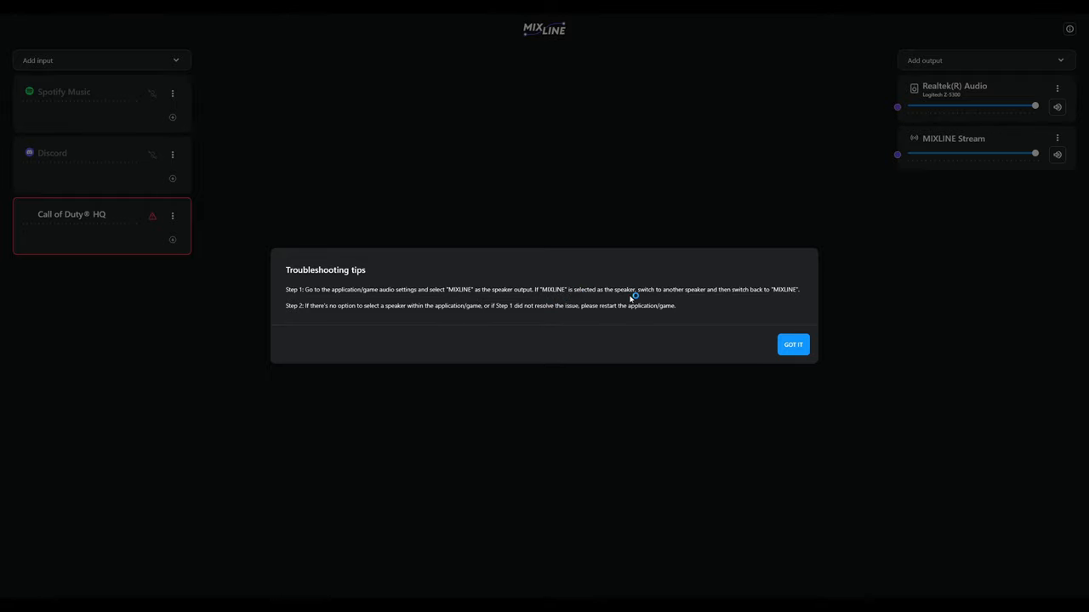
left_click(792, 344)
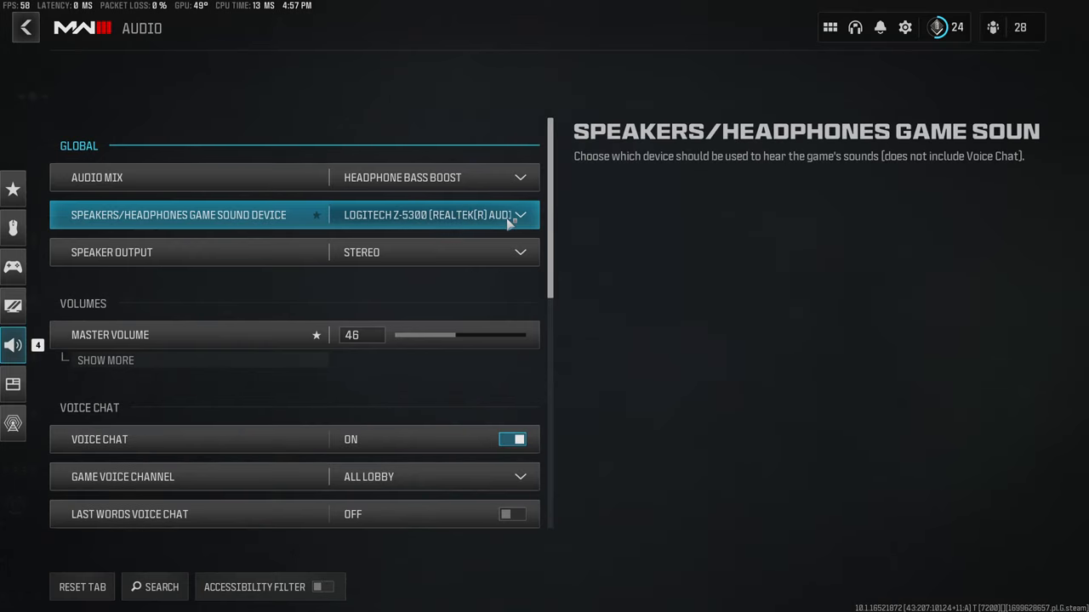
Set Call of Duty's Game Sound Device to Speakers (MIXLINE).
left_click(519, 215)
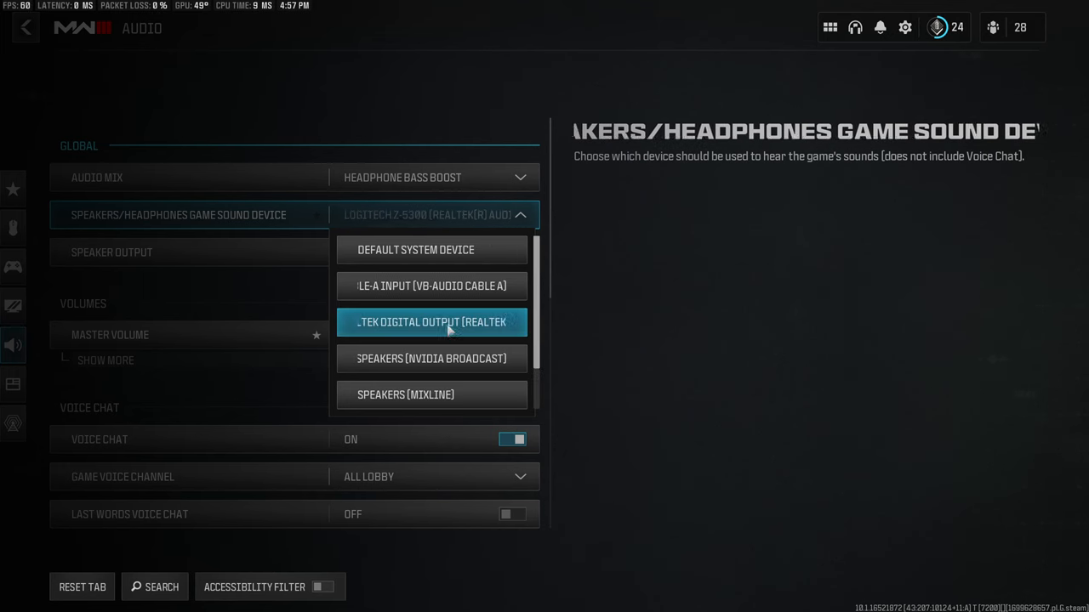
left_click(405, 394)
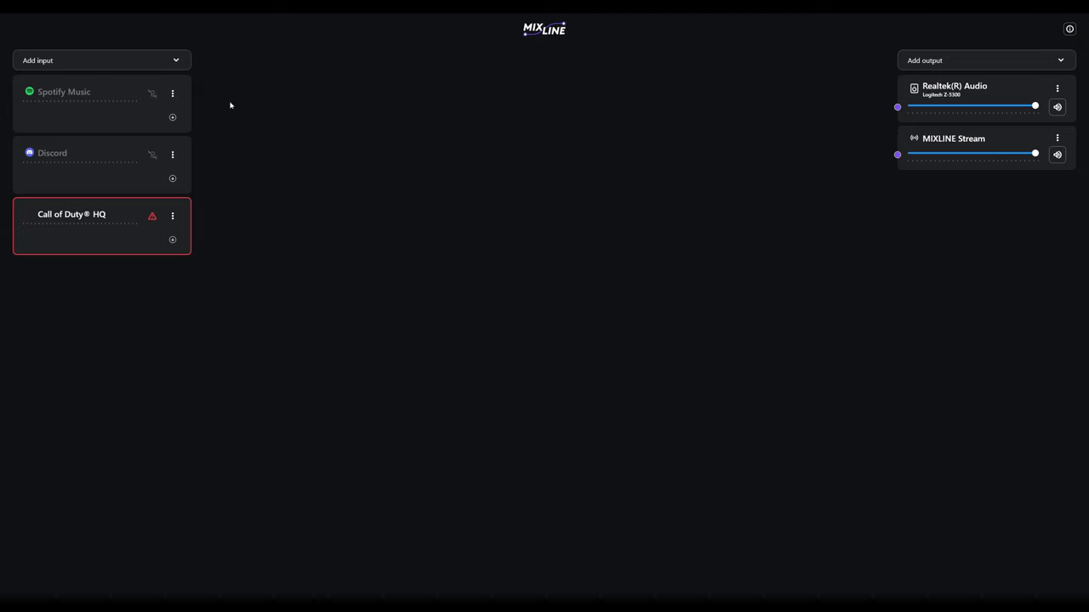
mouse_move(153, 51)
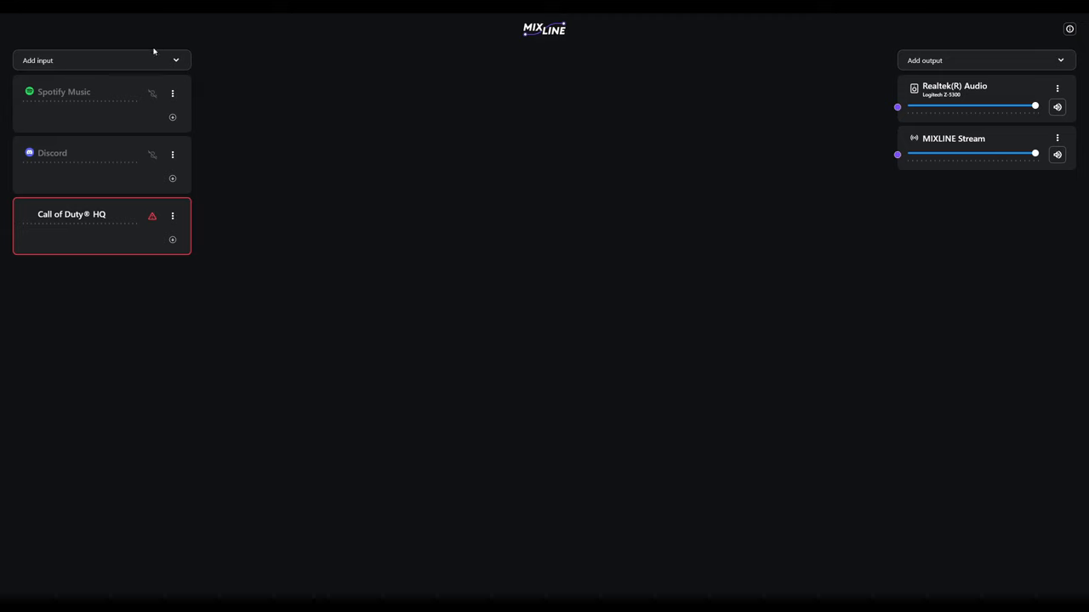
Add the Yeti X microphone as a fourth MIXLINE input.
left_click(93, 60)
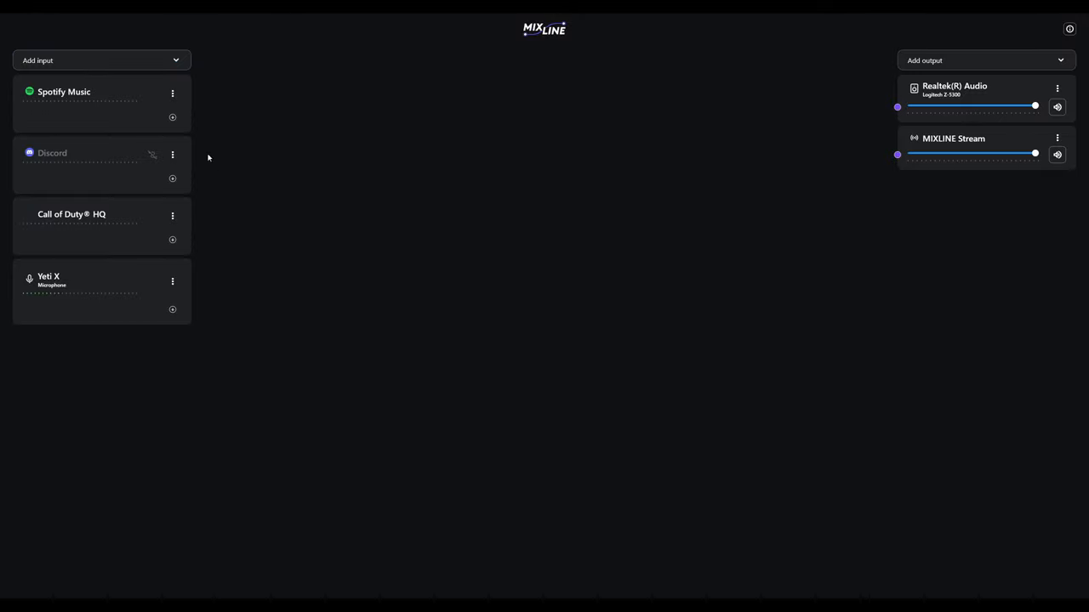
mouse_move(138, 127)
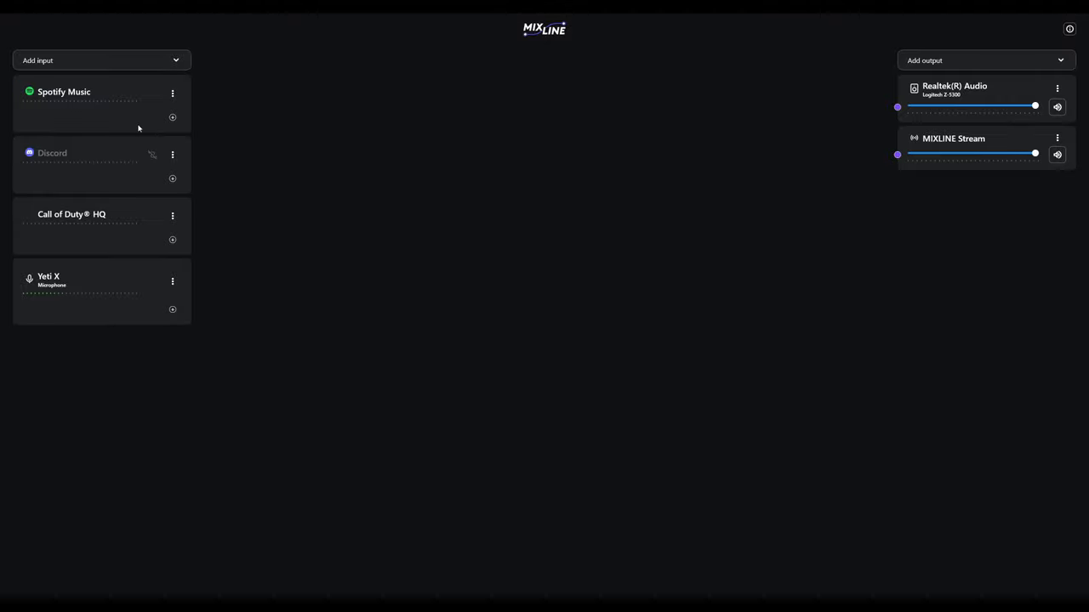
mouse_move(205, 315)
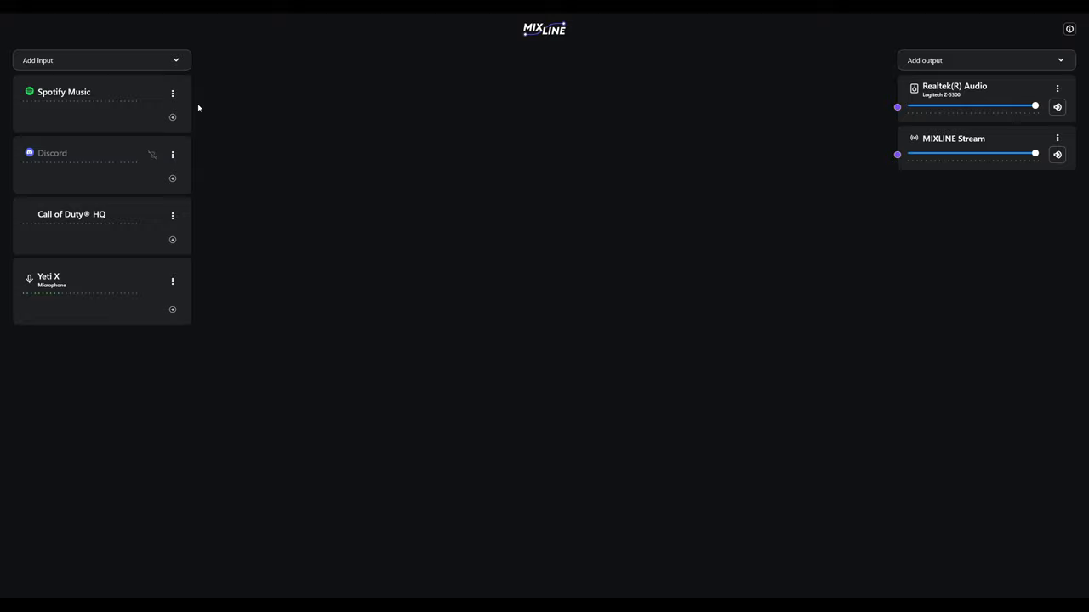
Route Spotify, Discord, Call of Duty HQ to Realtek; Discord, Call of Duty, Yeti X to Stream.
left_click_drag(172, 118, 321, 128)
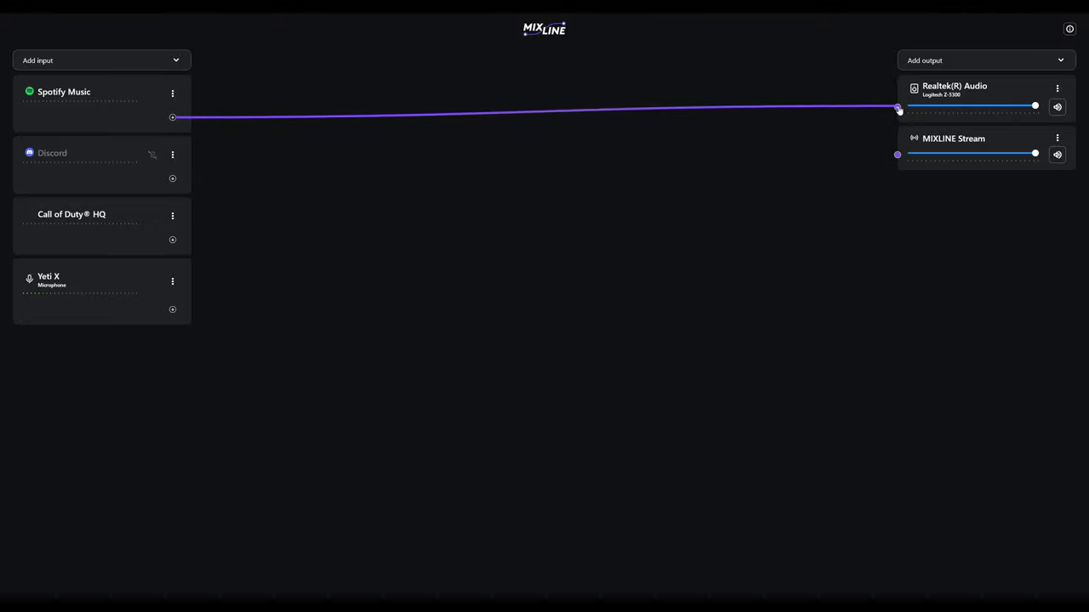
left_click(172, 117)
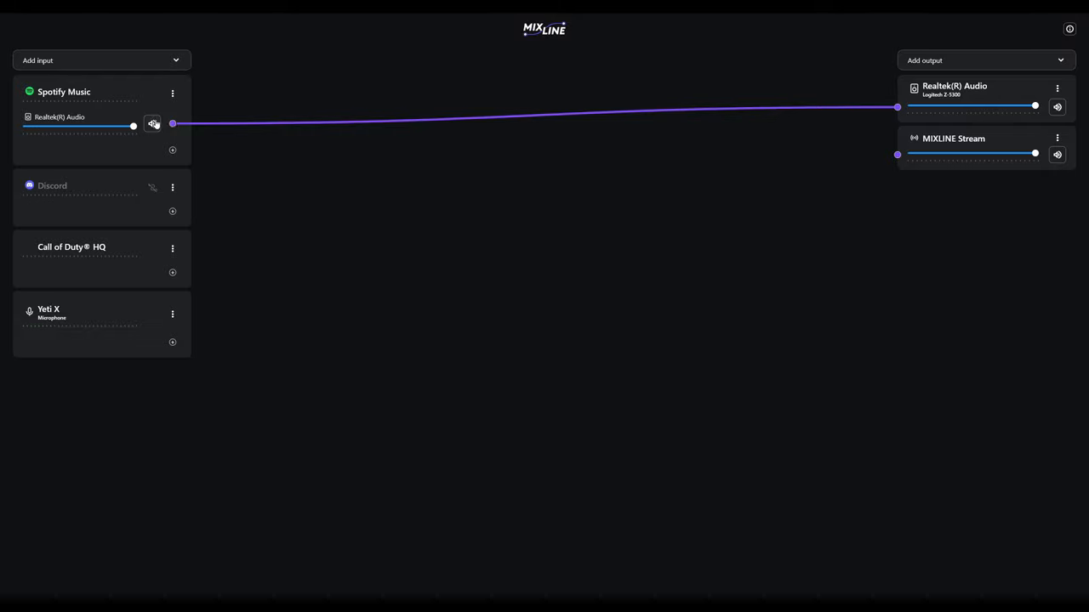
left_click(153, 123)
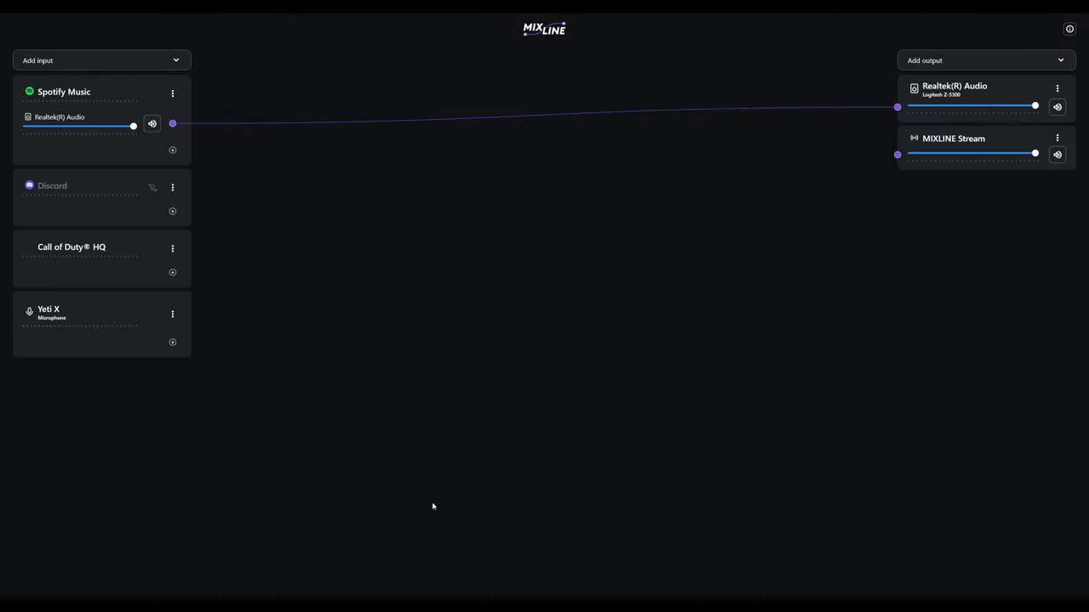
mouse_move(383, 382)
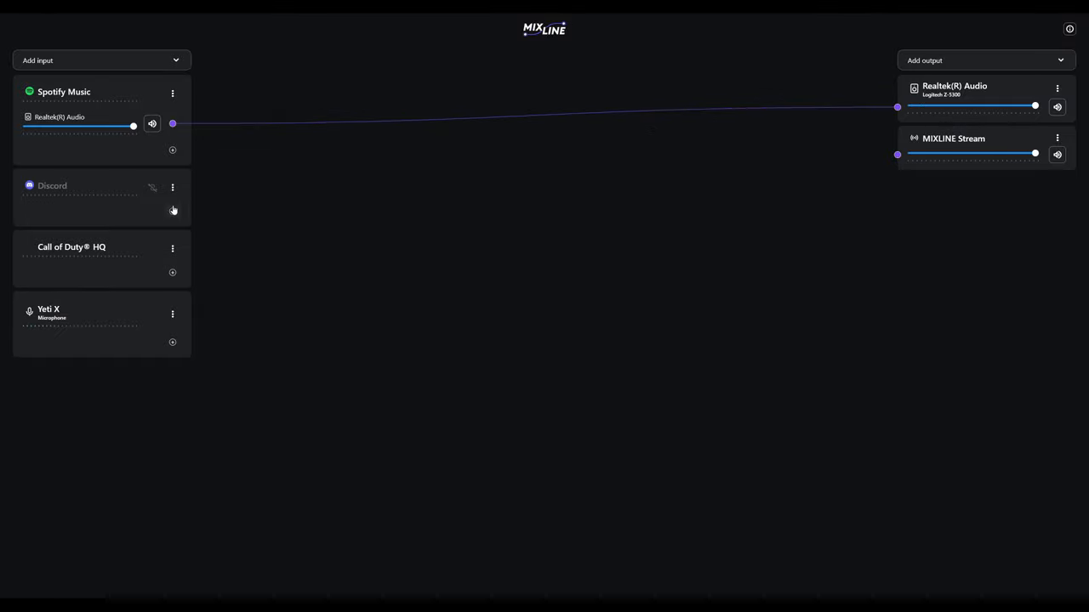
left_click(172, 211)
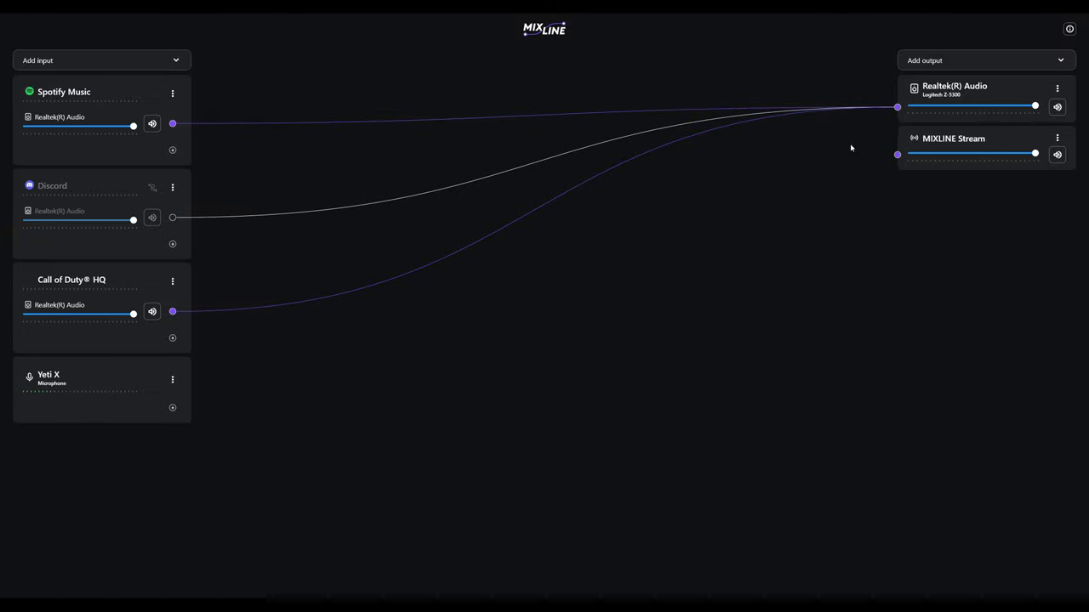
left_click(173, 311)
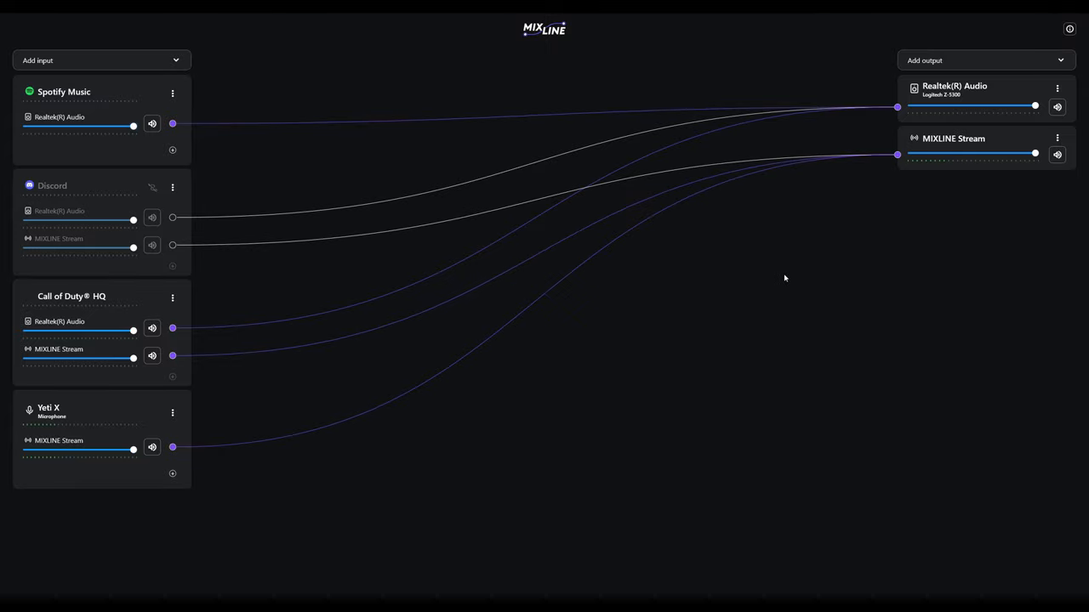
mouse_move(198, 137)
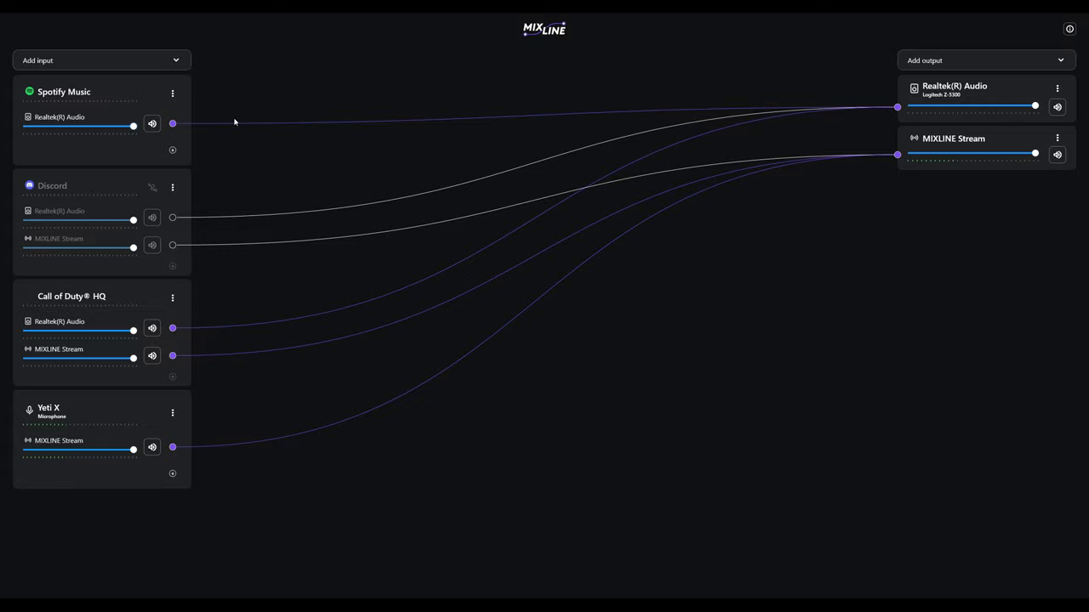
mouse_move(220, 134)
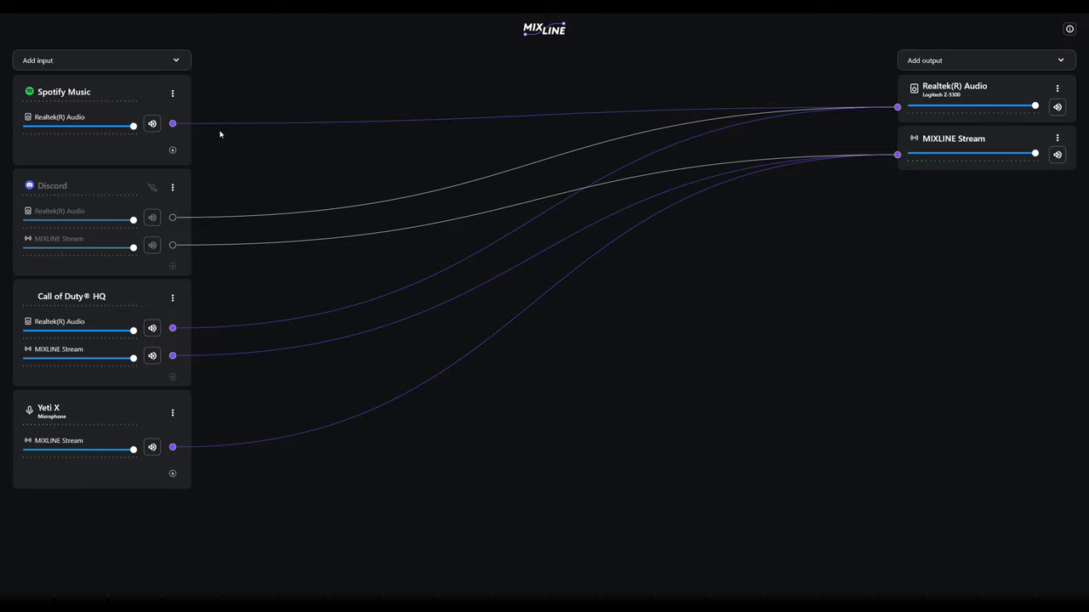
mouse_move(387, 107)
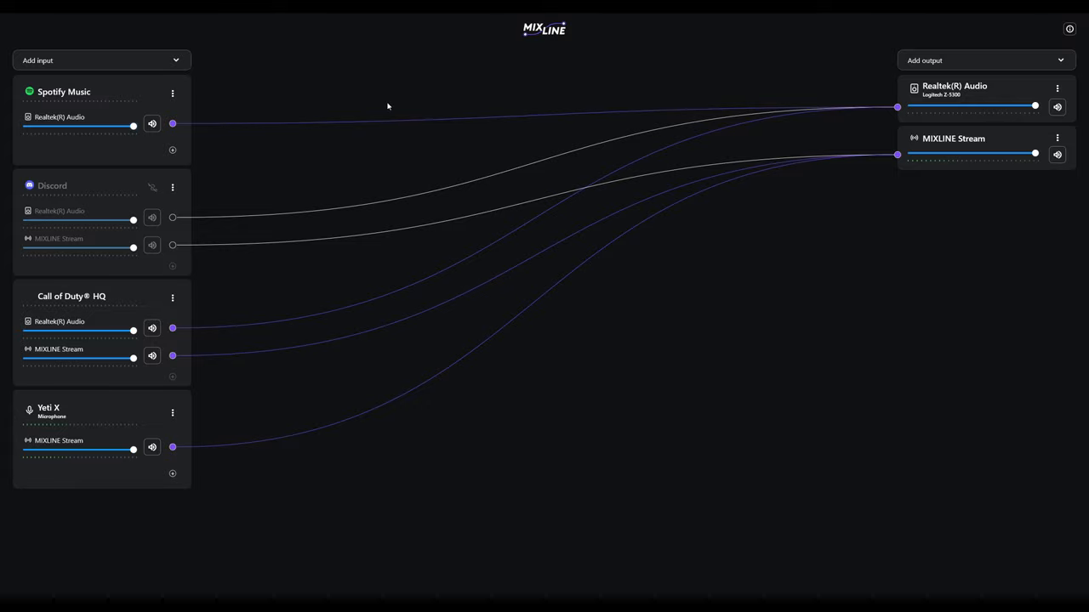
Add a MIXLINE Record output fed by Spotify Music and lower Call of Duty HQ's speaker level.
left_click(985, 61)
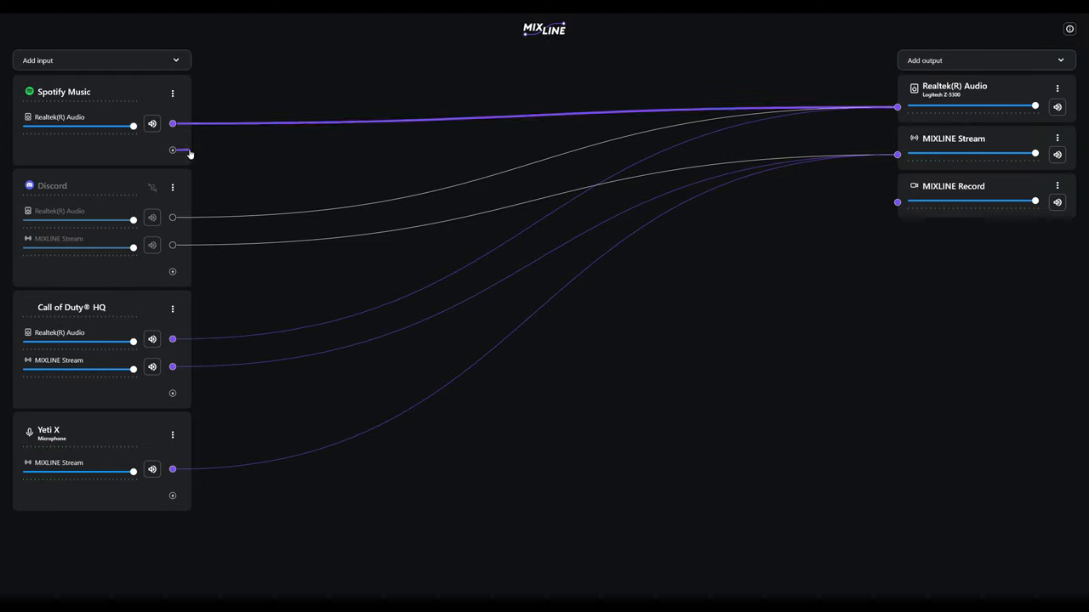
left_click_drag(173, 150, 440, 163)
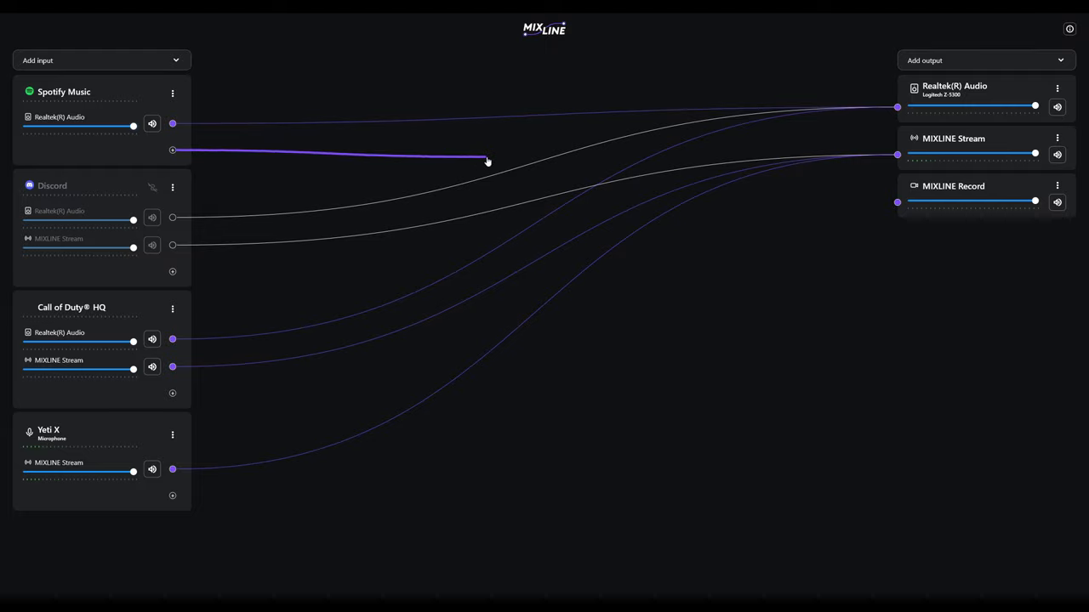
left_click_drag(172, 151, 898, 202)
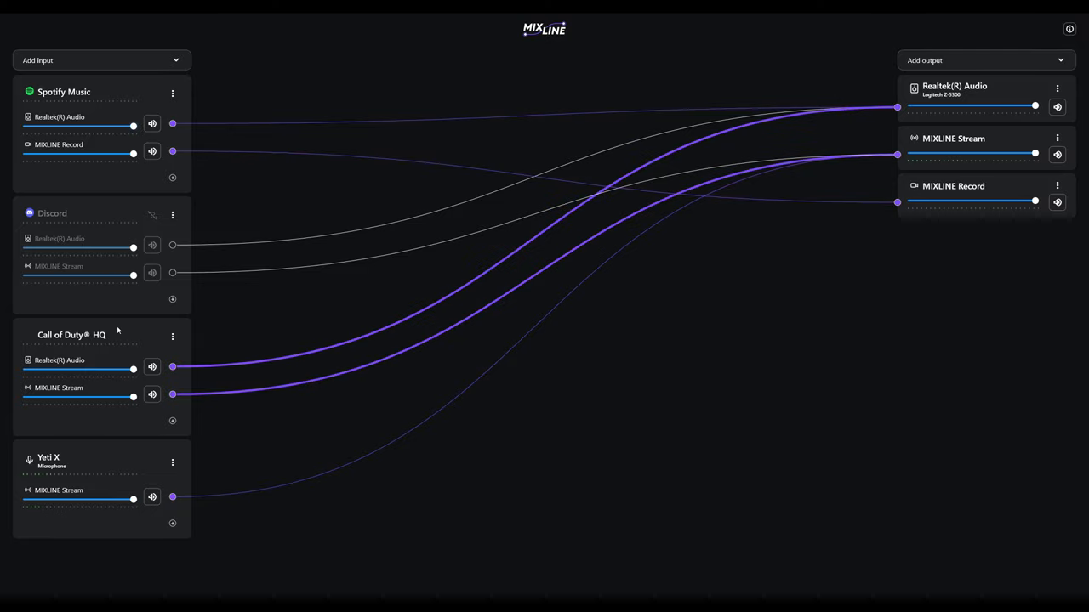
mouse_move(677, 204)
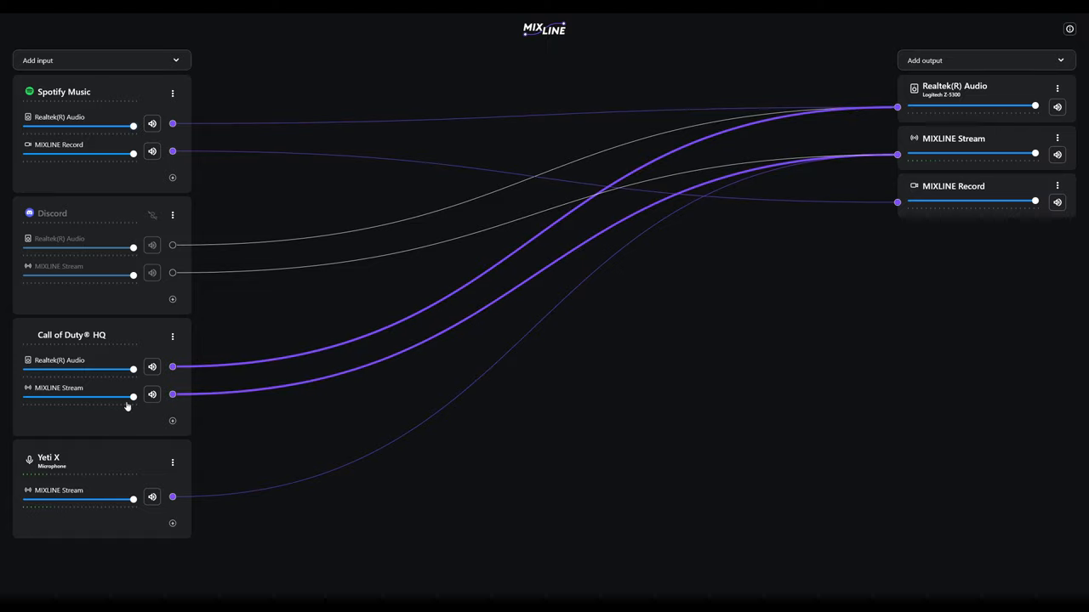
mouse_move(134, 406)
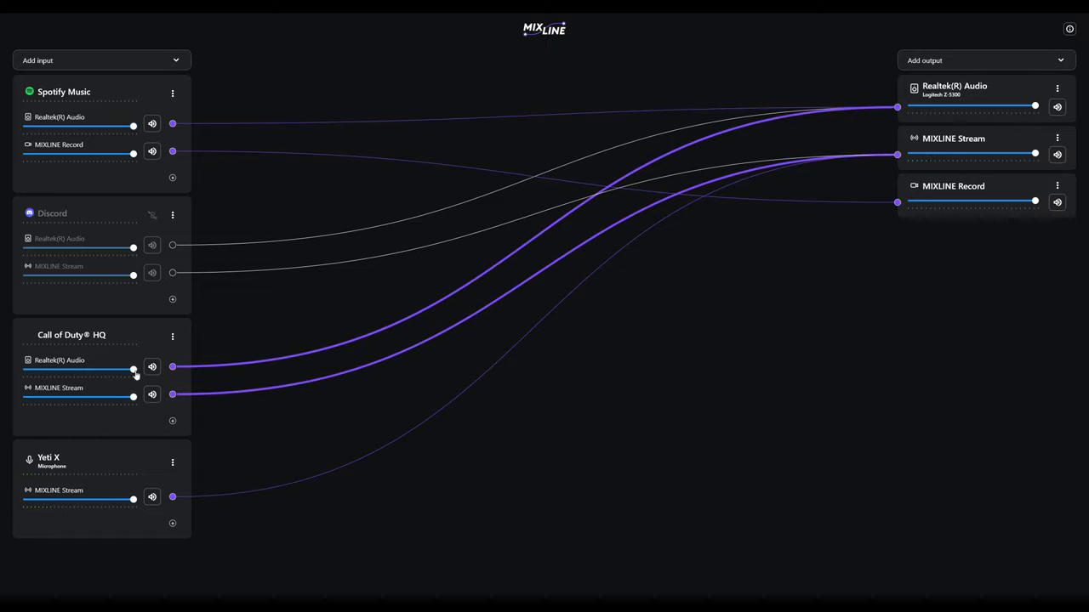
left_click_drag(133, 367, 121, 369)
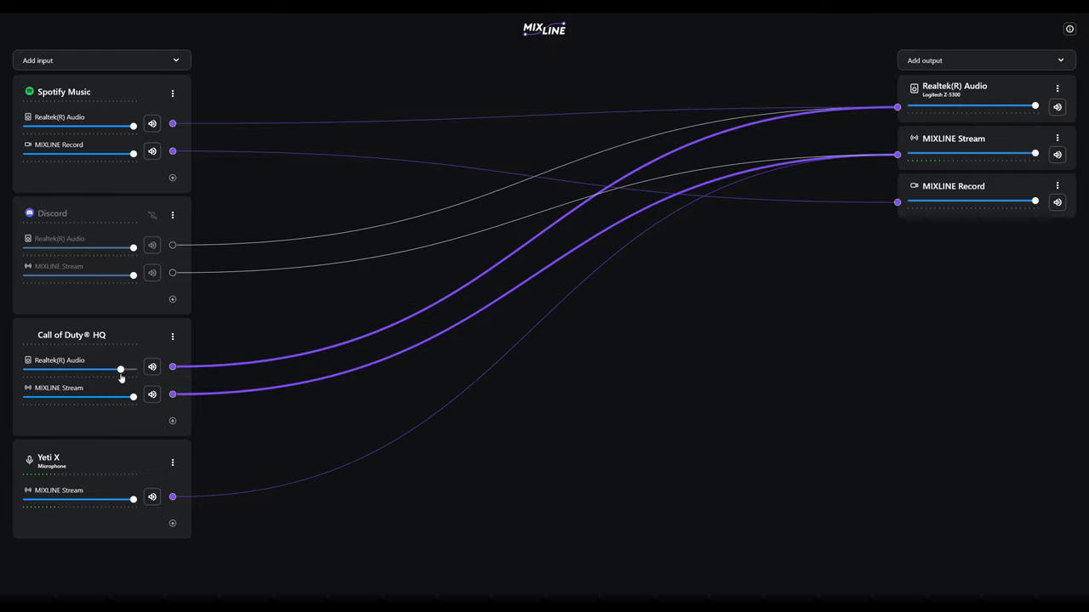
left_click_drag(132, 397, 116, 397)
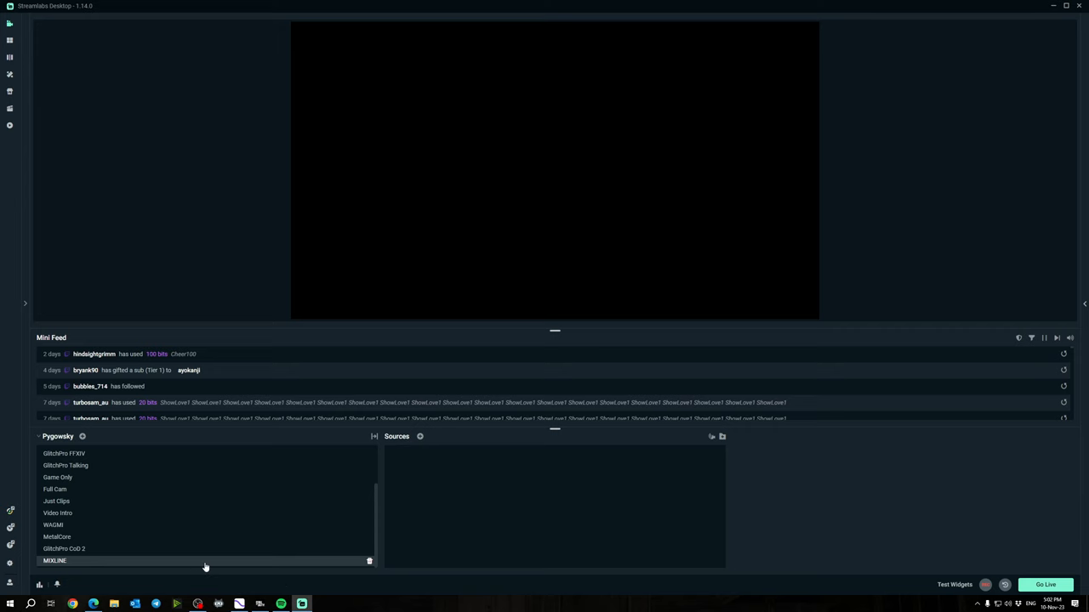
mouse_move(414, 559)
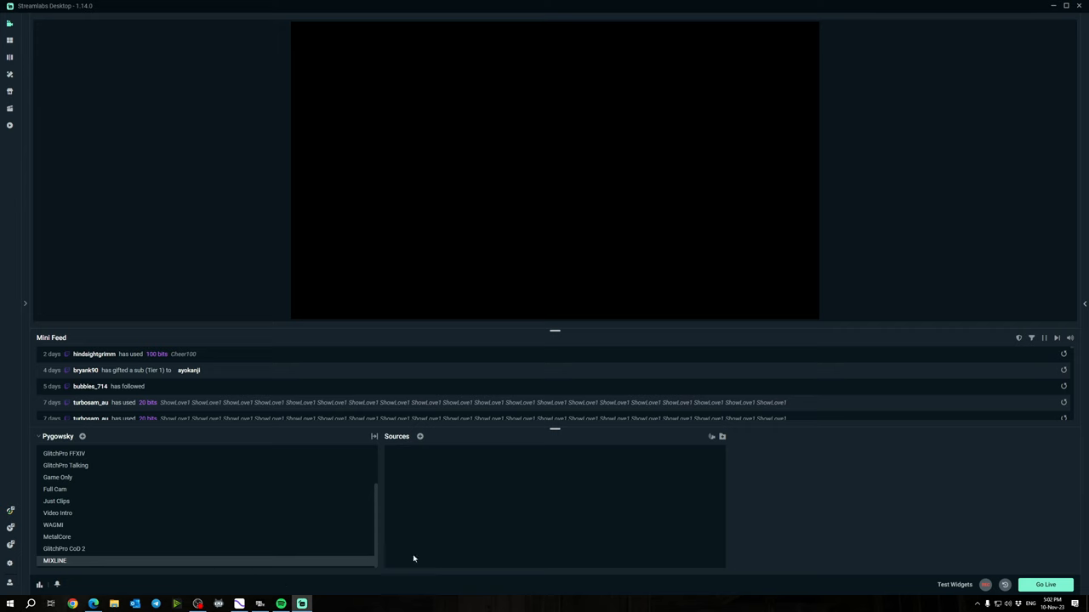
mouse_move(298, 589)
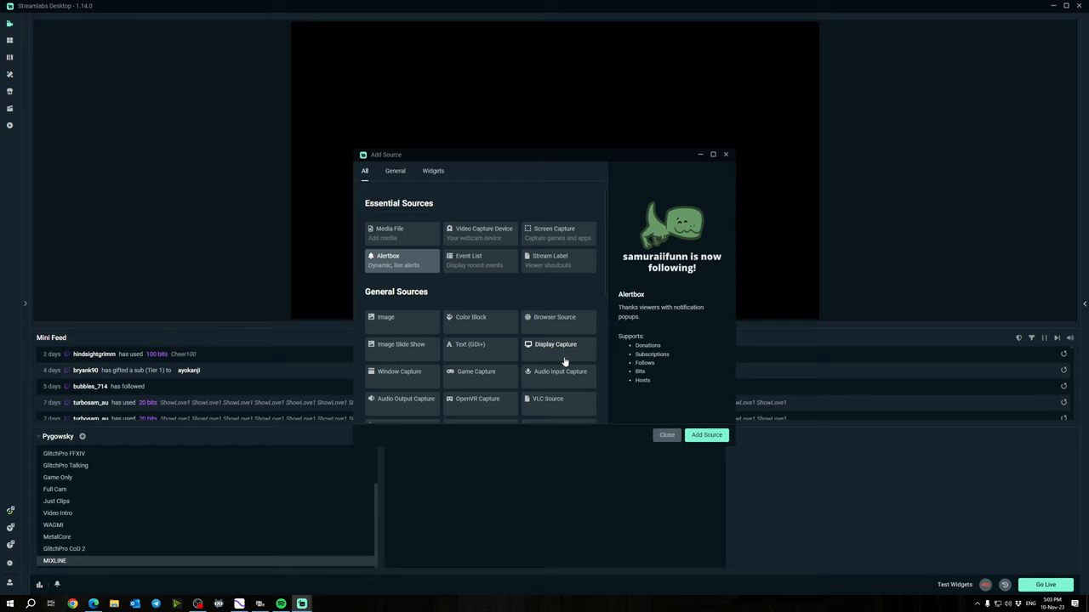
mouse_move(560, 384)
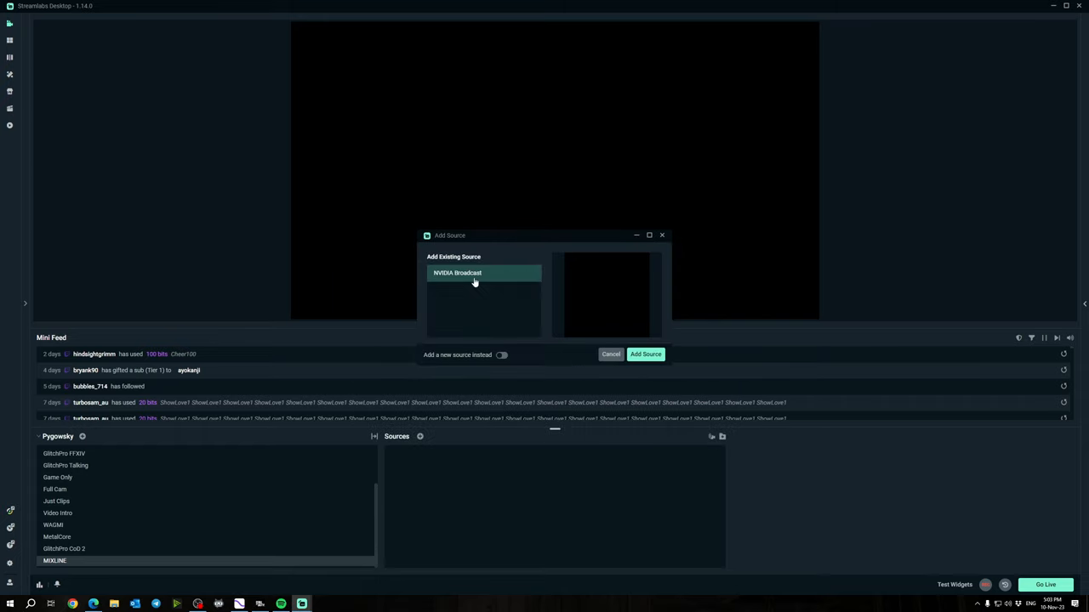
Create a 'MIXLINE Stream' audio source capturing the Microphone (MIXLINE Stream) device.
left_click(502, 355)
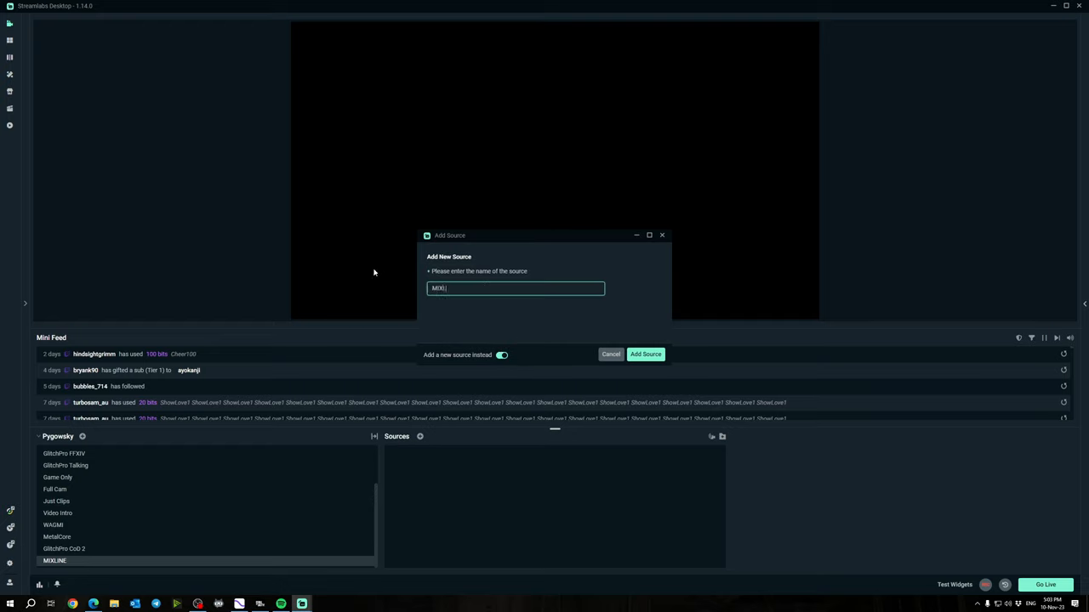
type("MIXLINE Stream")
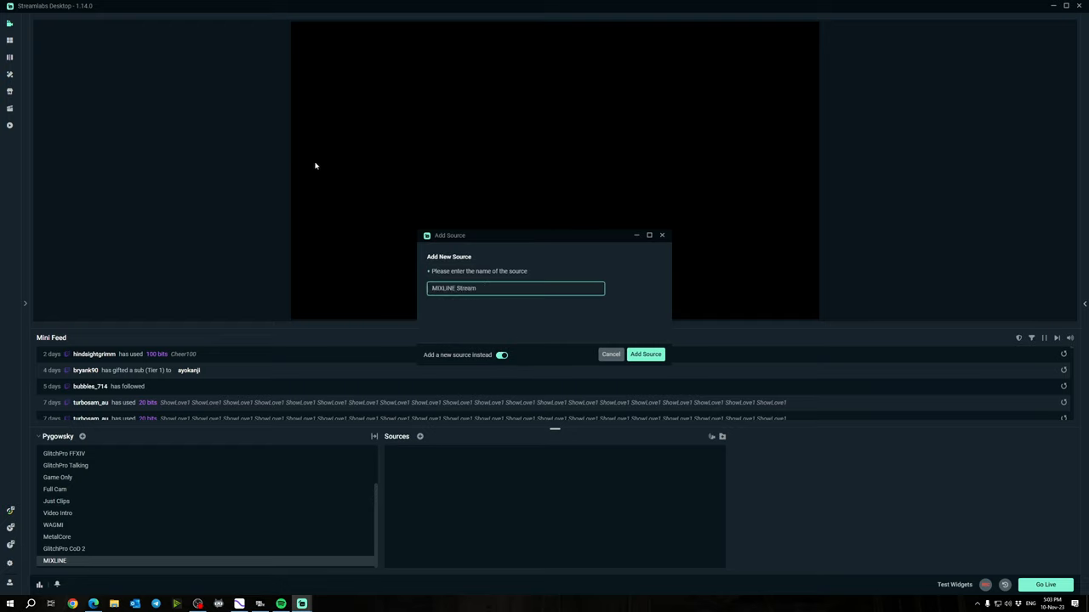
left_click(644, 355)
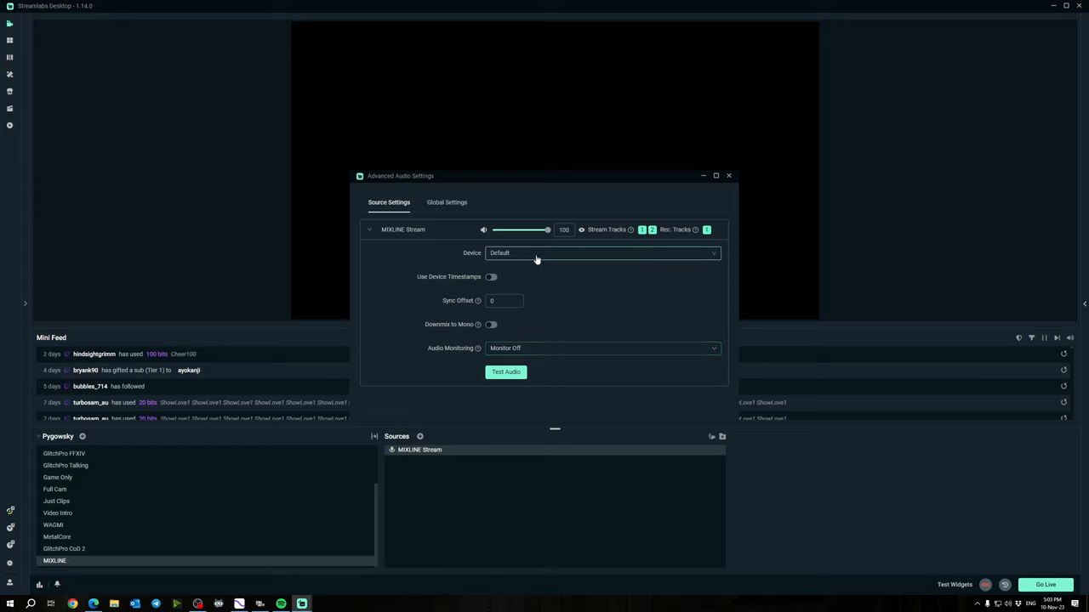
left_click(600, 253)
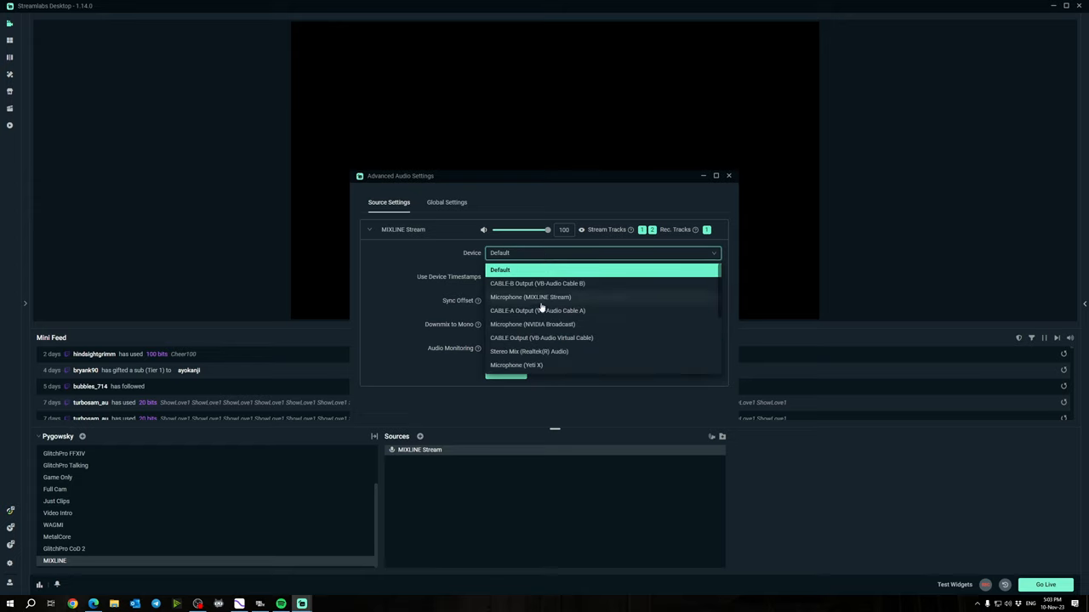
left_click(530, 297)
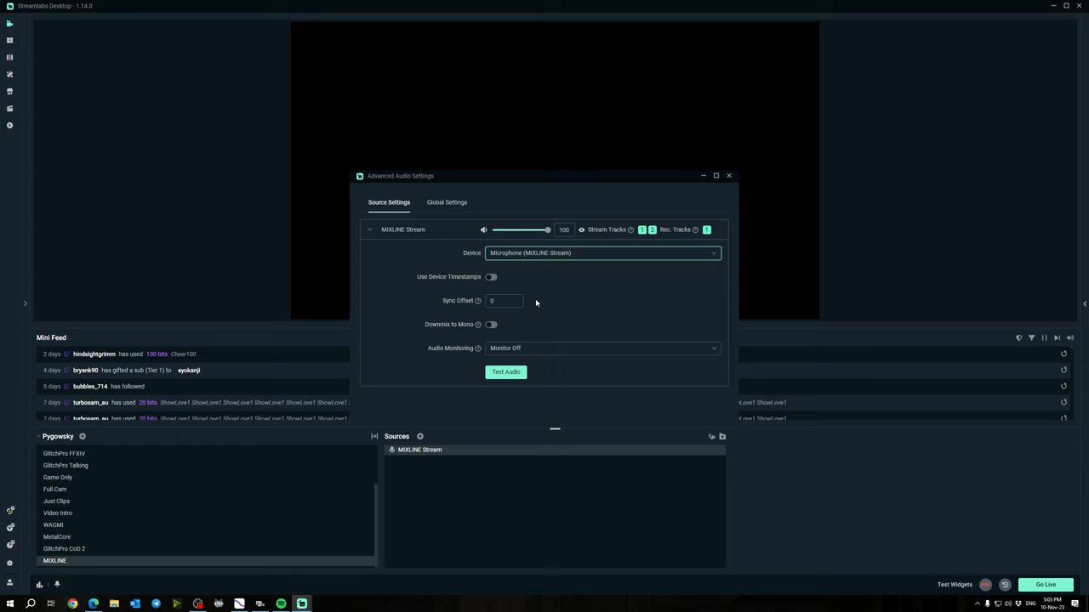
mouse_move(503, 357)
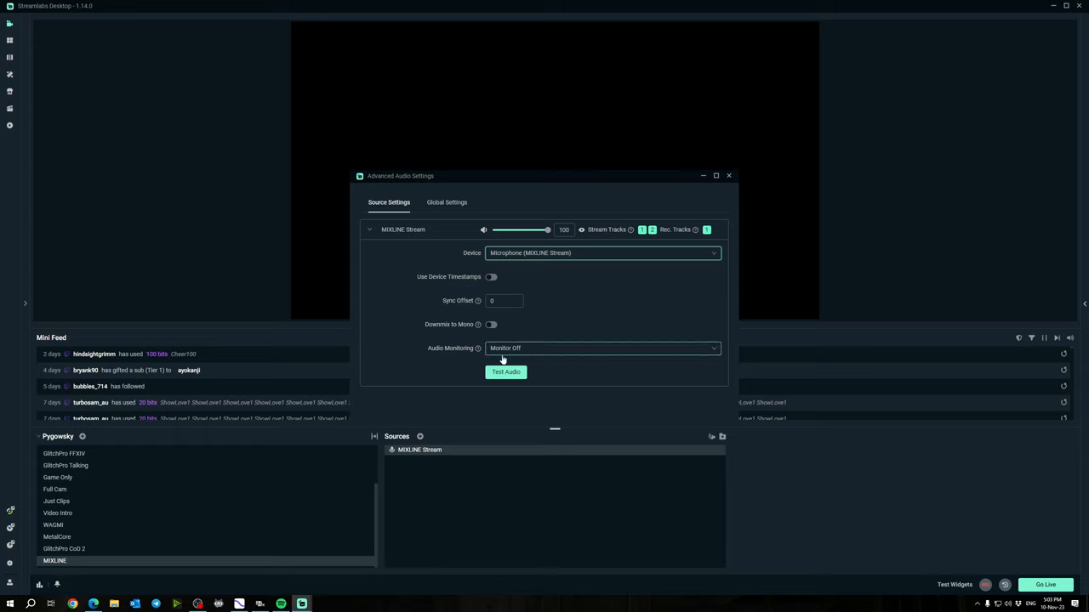
mouse_move(525, 357)
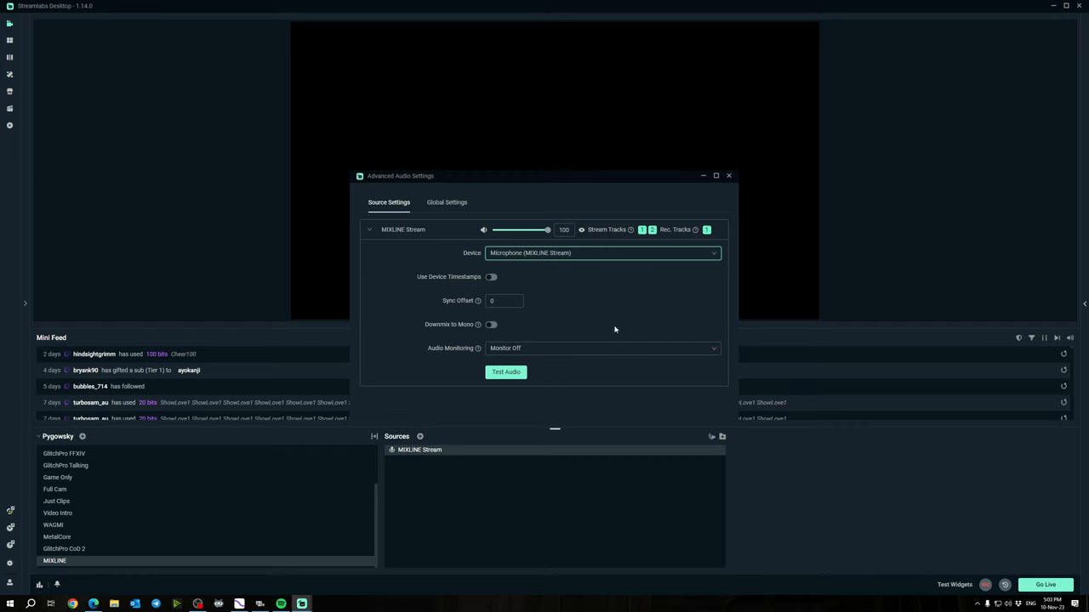
mouse_move(540, 348)
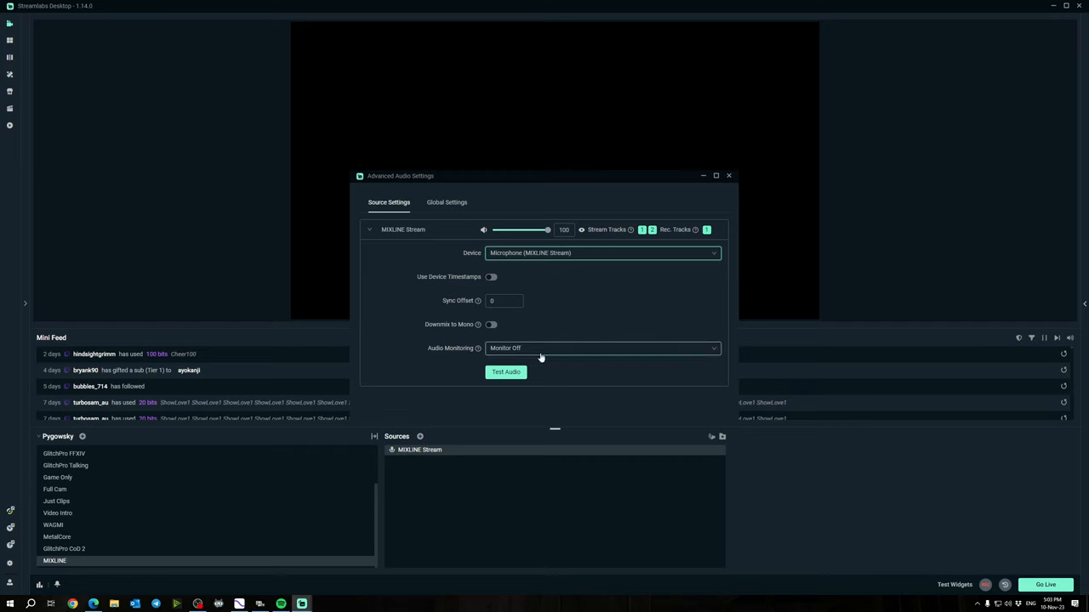
left_click(728, 176)
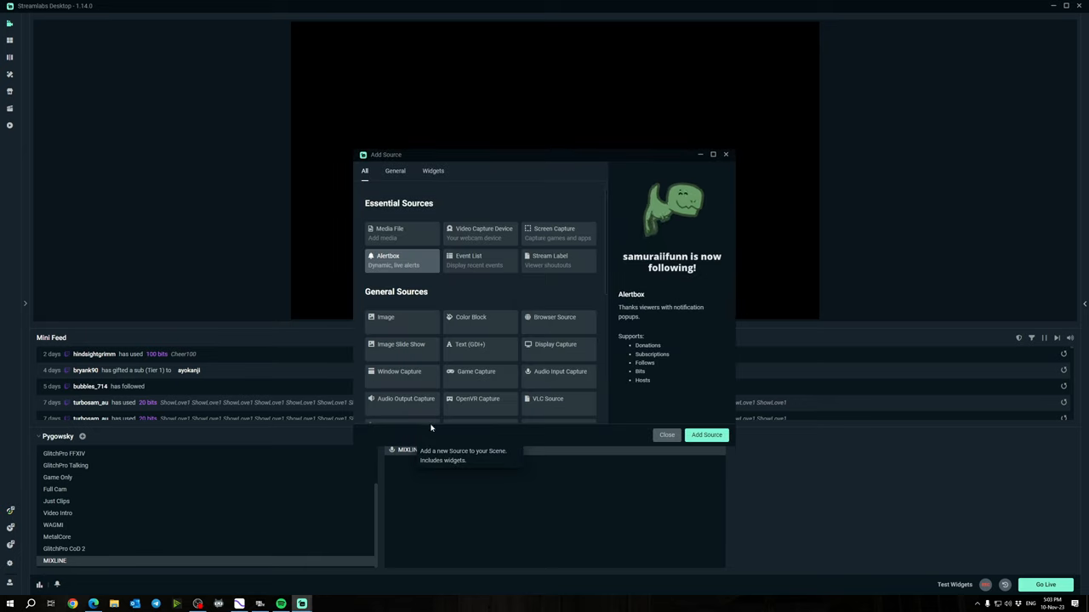
Add Audio Input Capture 'MIXLINE Record' on Microphone (MIXLINE Record), excluded from Stream Track 2.
left_click(560, 372)
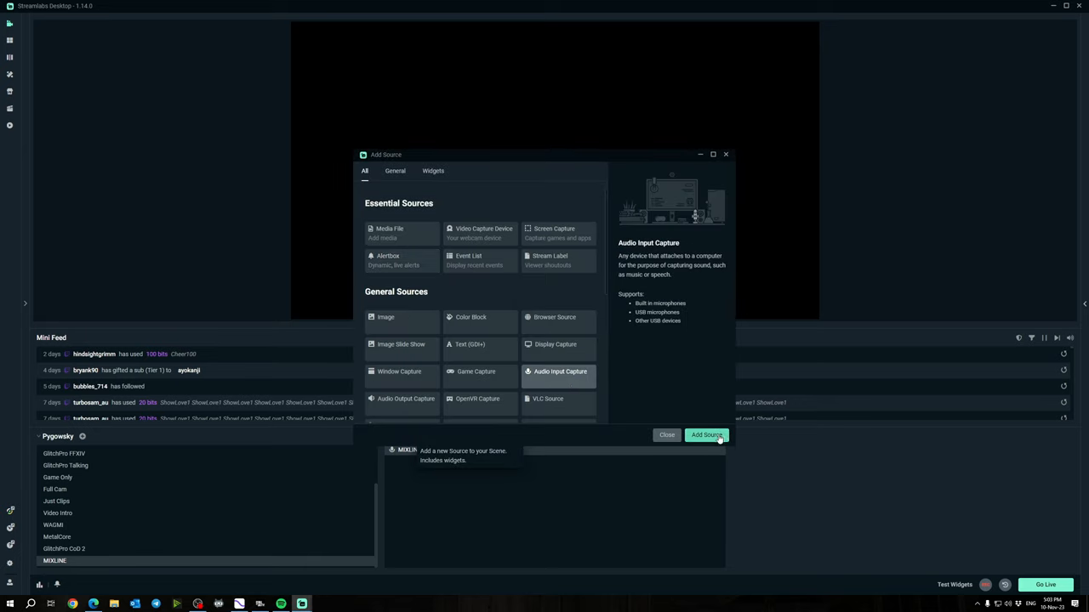
left_click(707, 435)
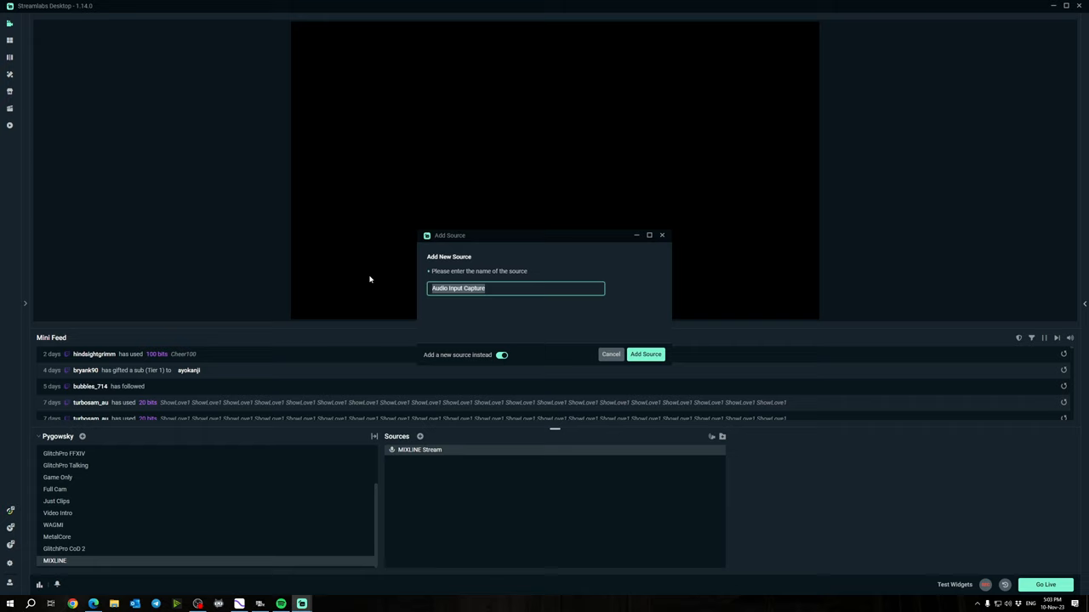
type("MIXLINE Re")
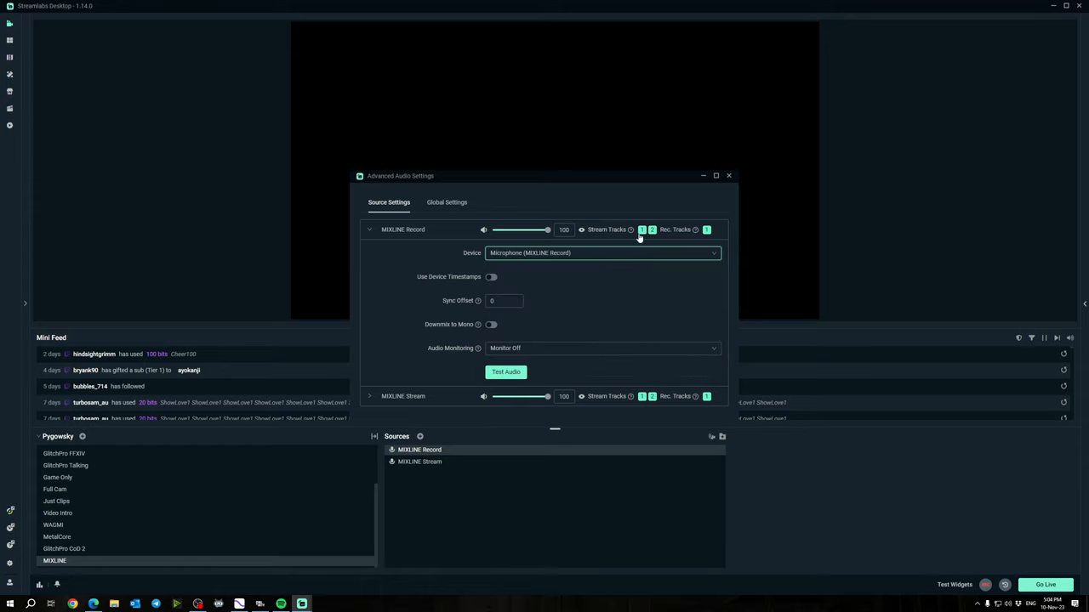
mouse_move(631, 230)
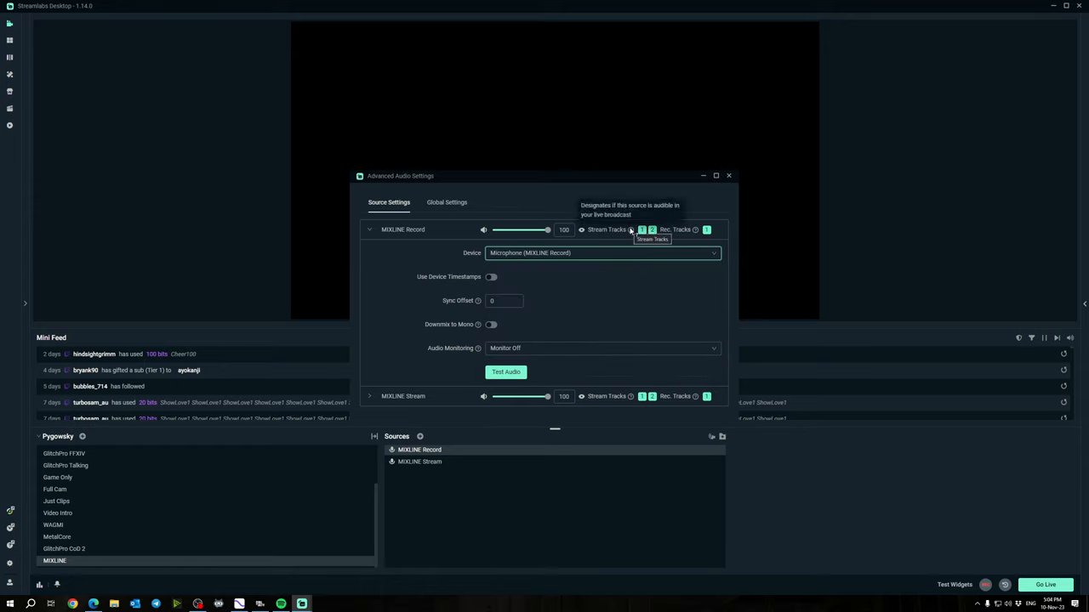
mouse_move(652, 230)
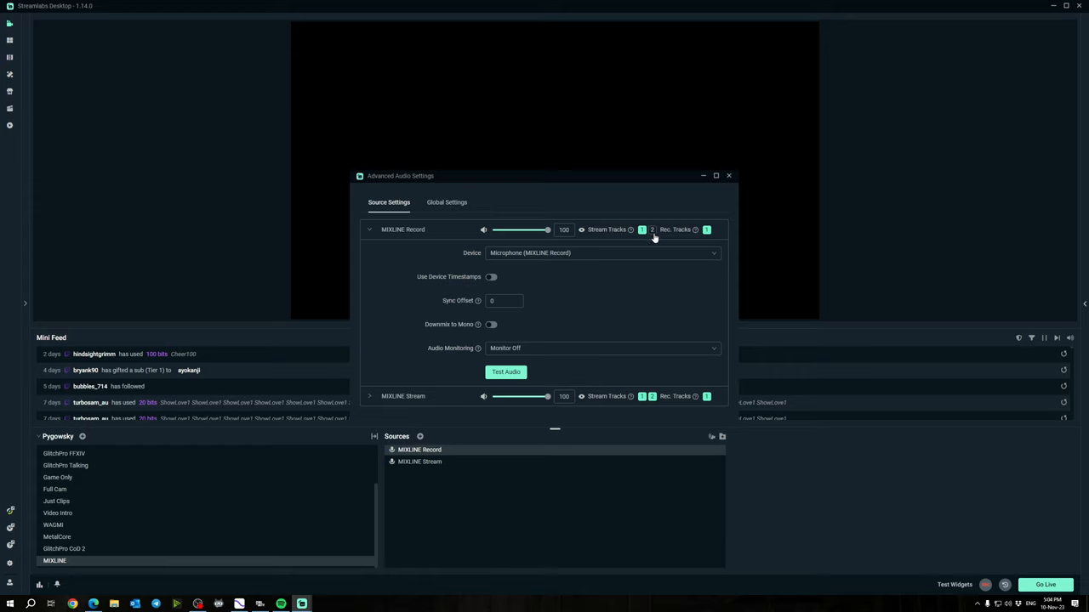
mouse_move(655, 237)
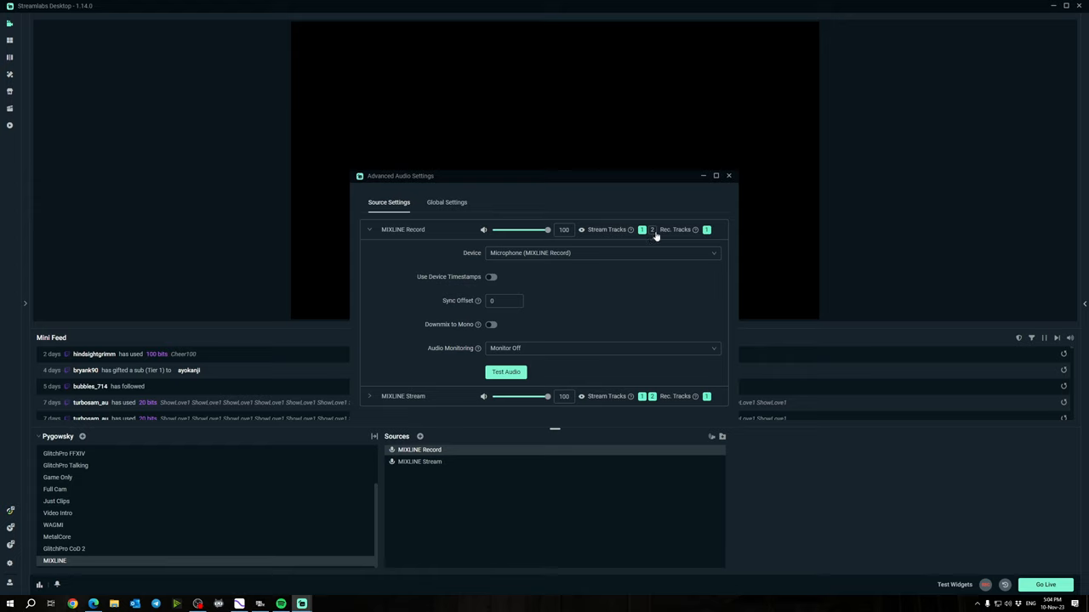
mouse_move(651, 236)
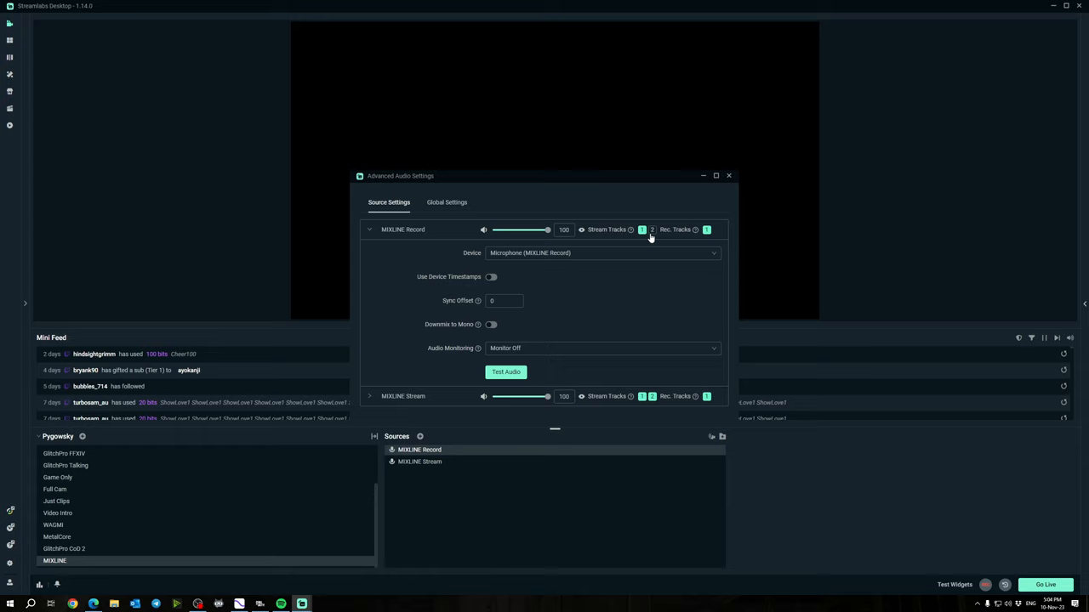
left_click(369, 230)
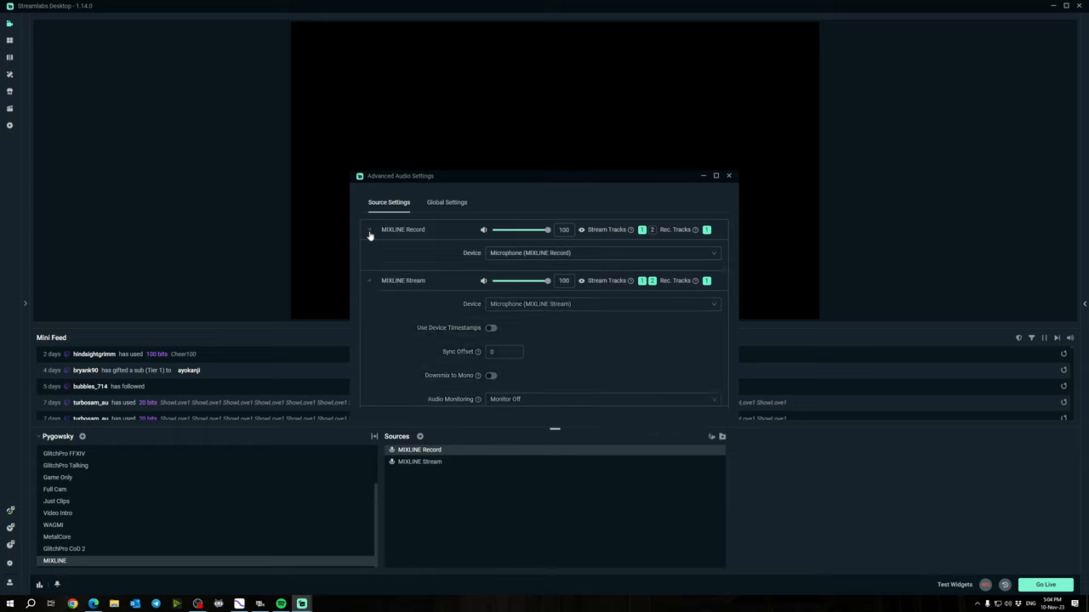
left_click(370, 230)
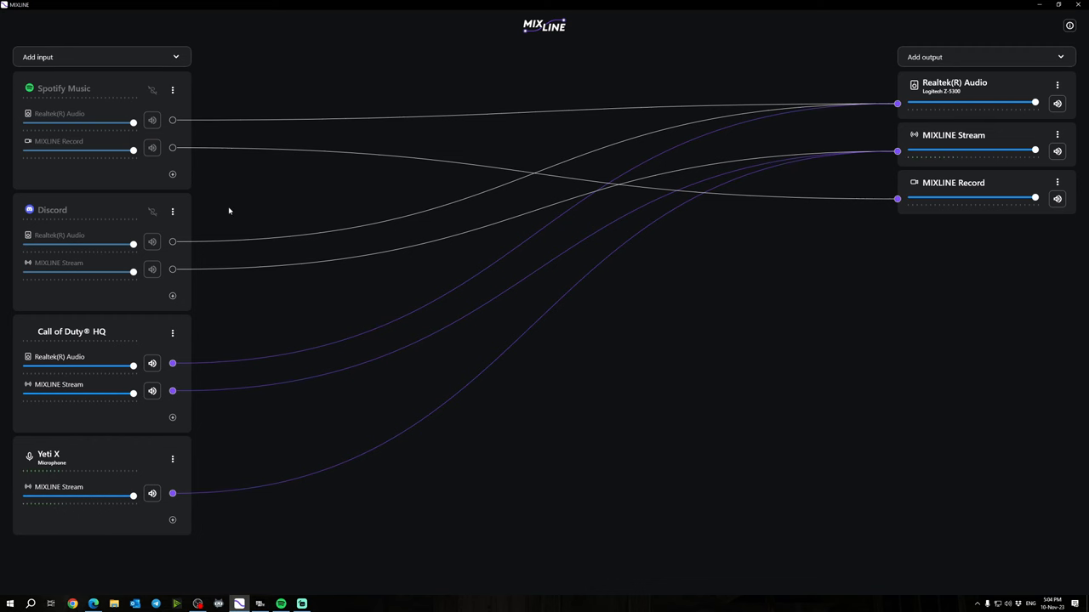
mouse_move(760, 145)
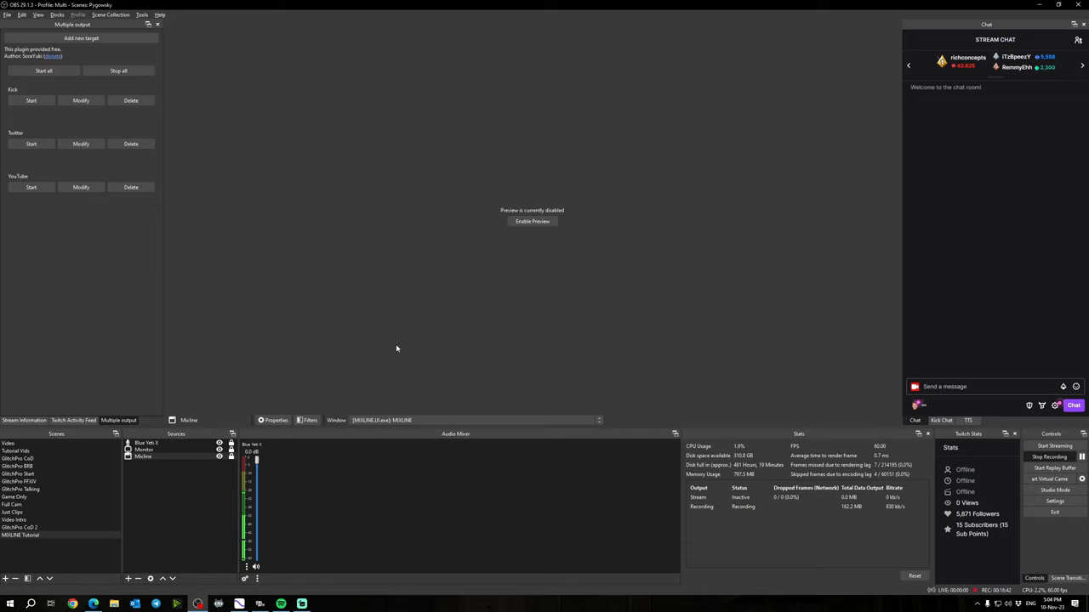
mouse_move(126, 581)
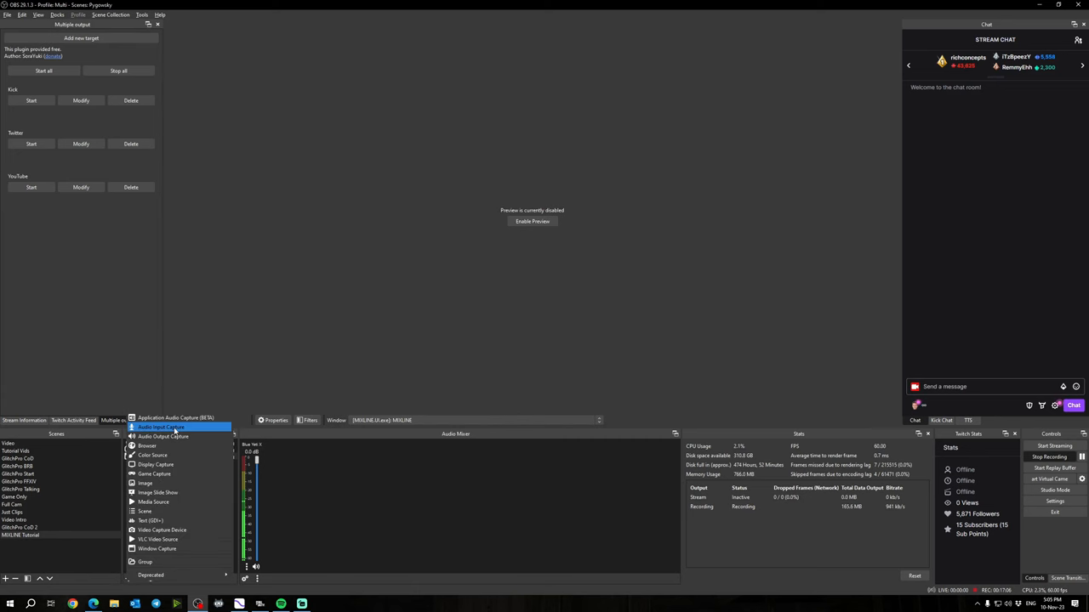
Add Audio Input Capture sources 'MIXLINE Stream' and 'MIXLINE Record', the latter on Microphone (MIXLINE Record).
left_click(161, 427)
type("MIXLINE Stream")
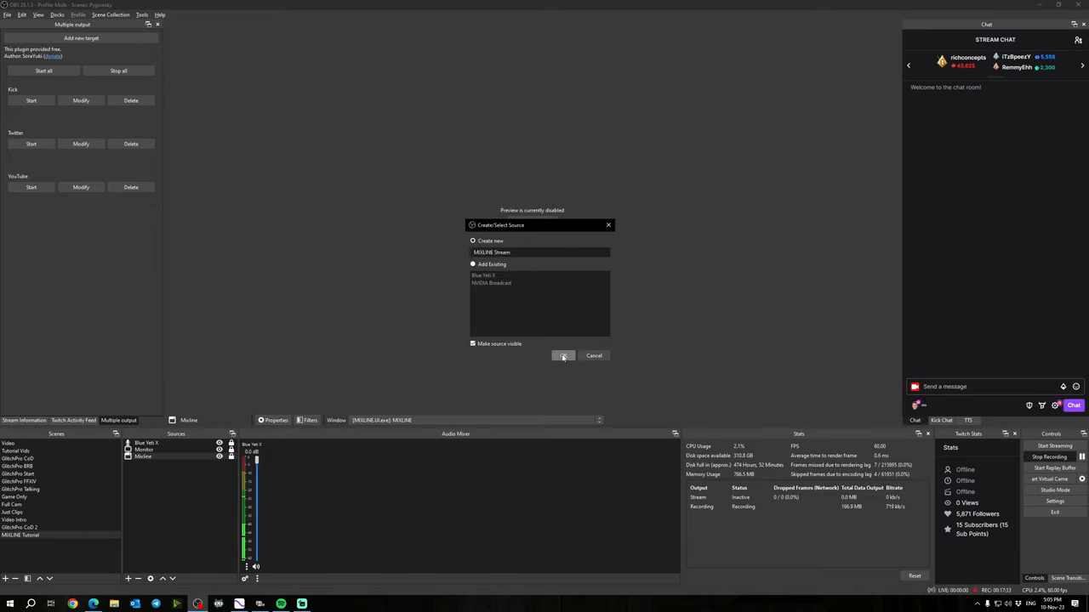
left_click(563, 355)
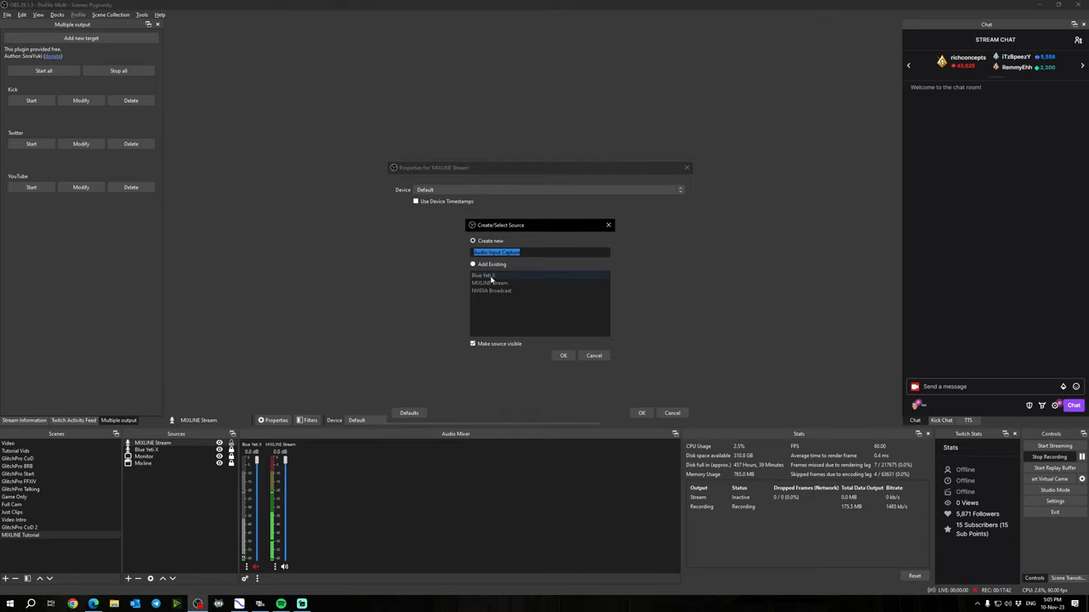
type("MIXLINE")
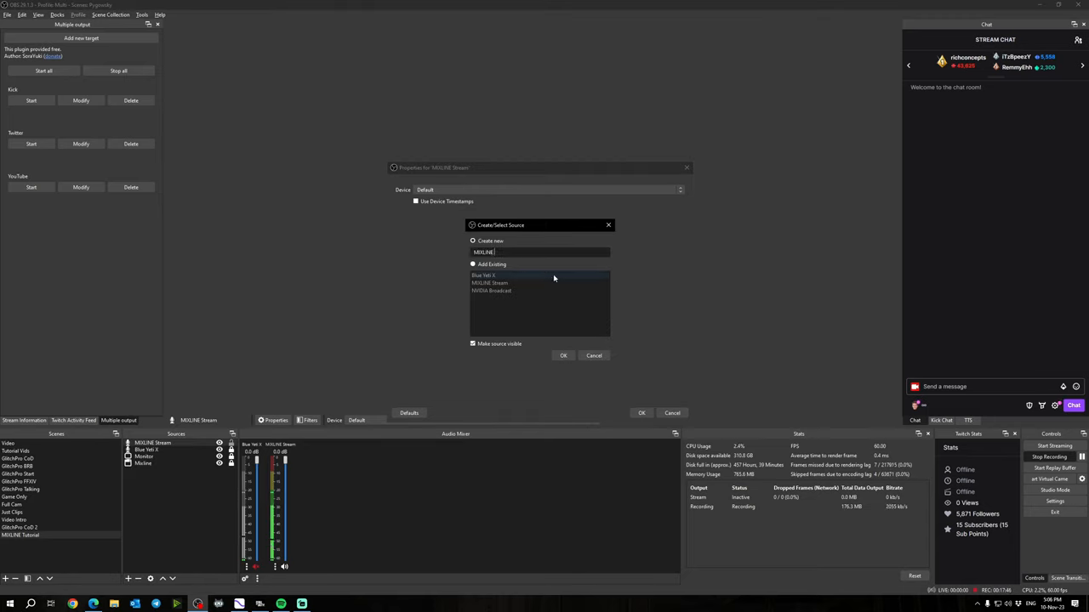
type("Record")
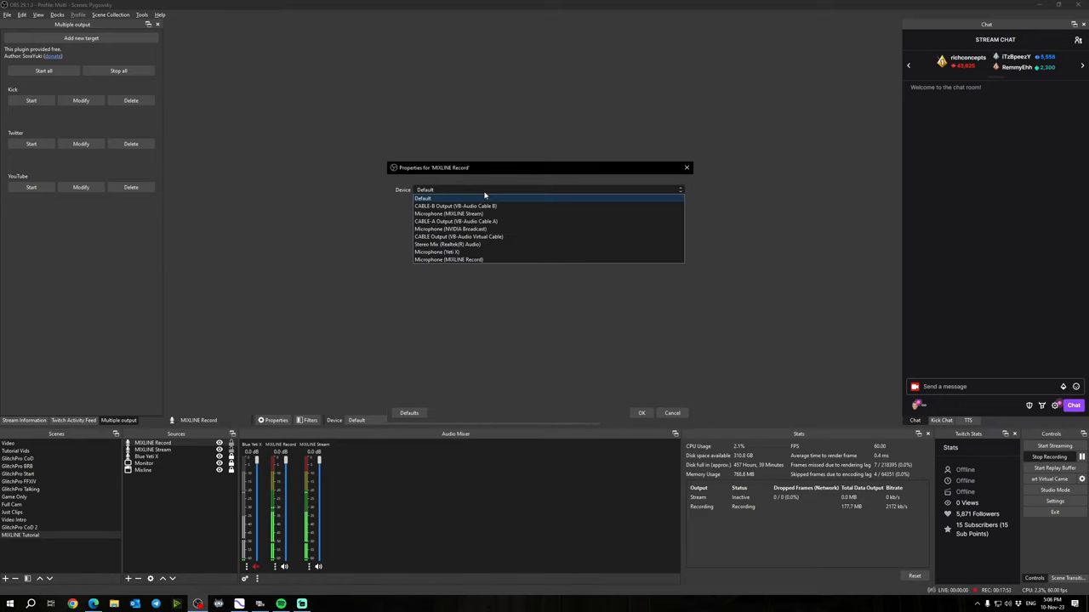
left_click(448, 259)
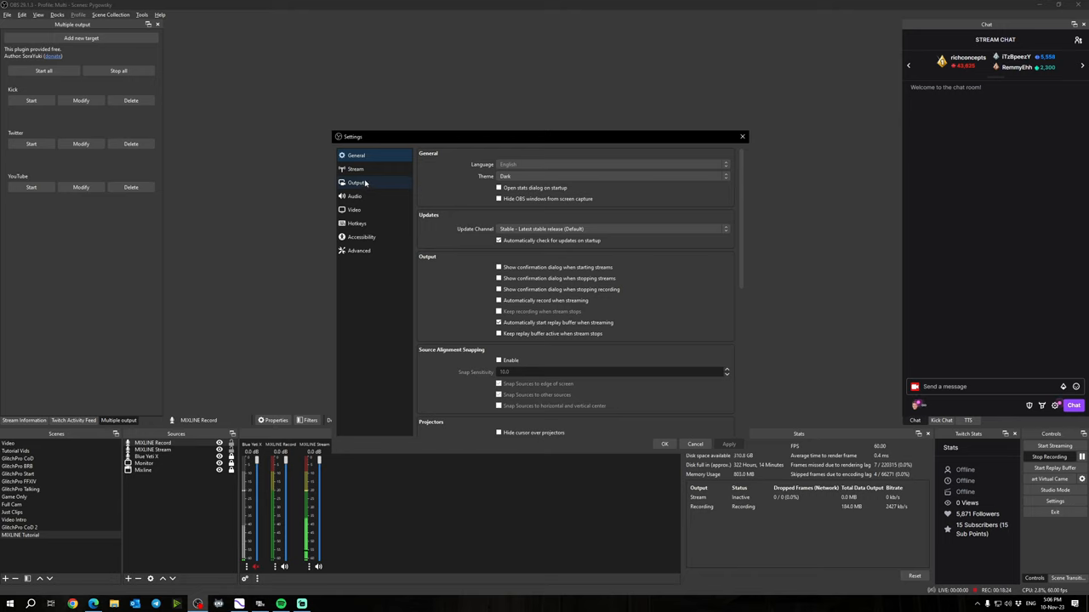
Show the Output section of OBS Studio's Settings.
left_click(356, 183)
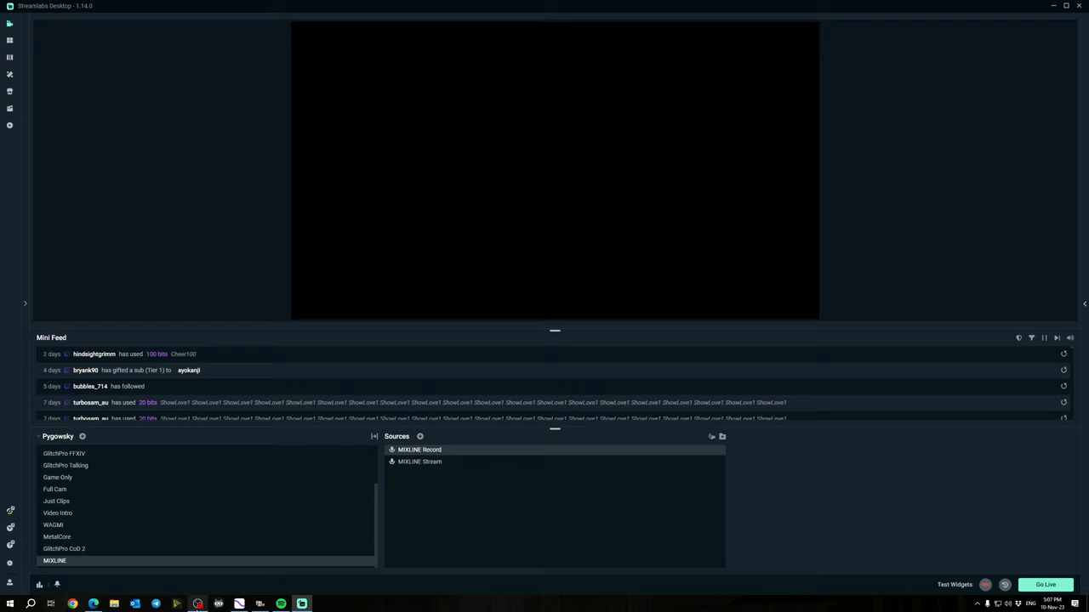
mouse_move(196, 604)
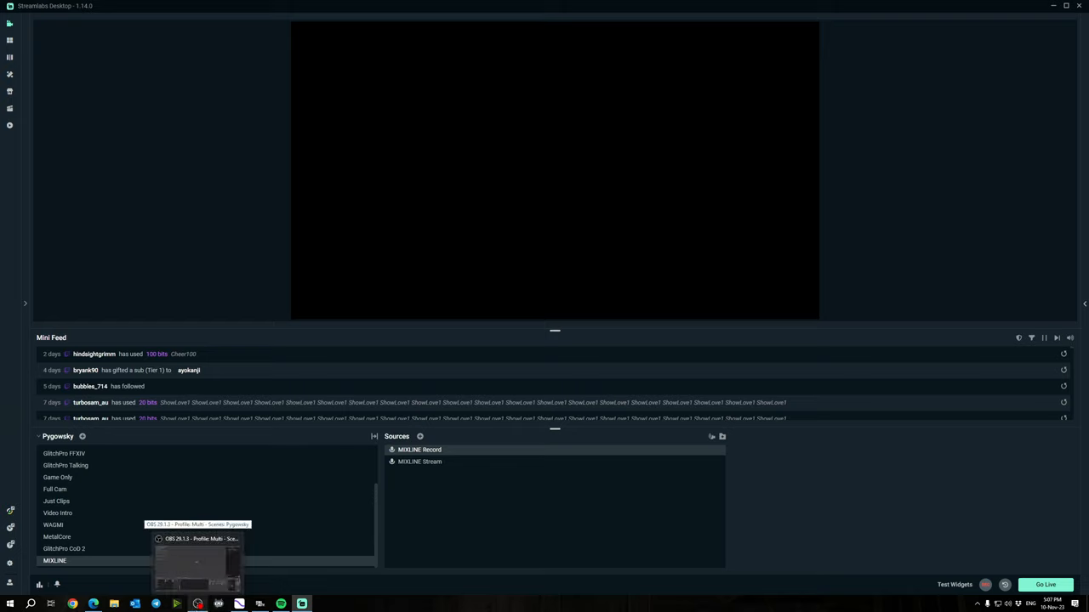
Bring OBS Studio back to the front from the taskbar.
left_click(198, 561)
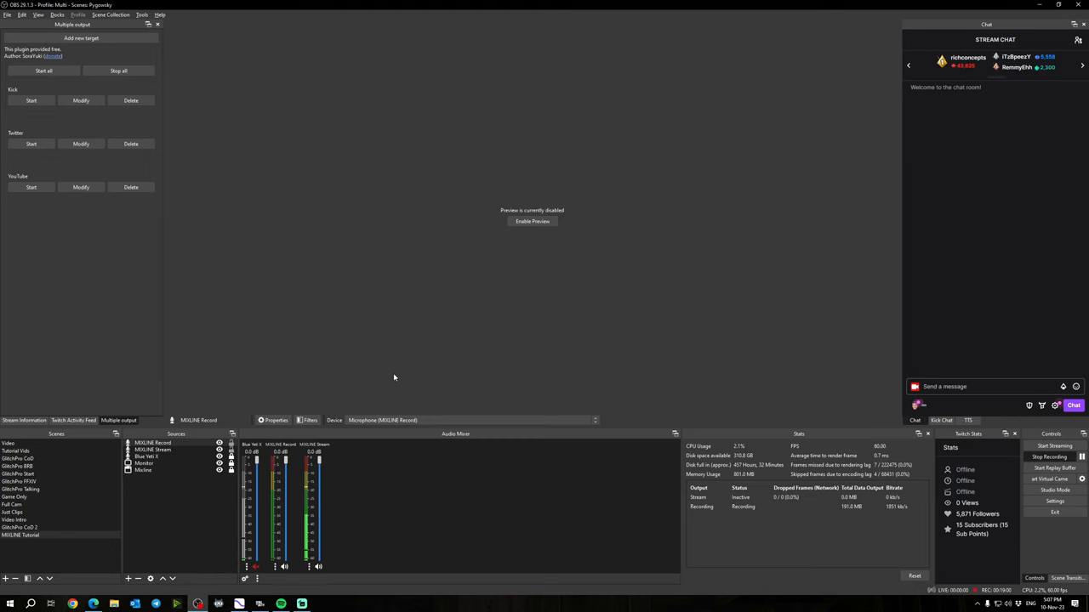